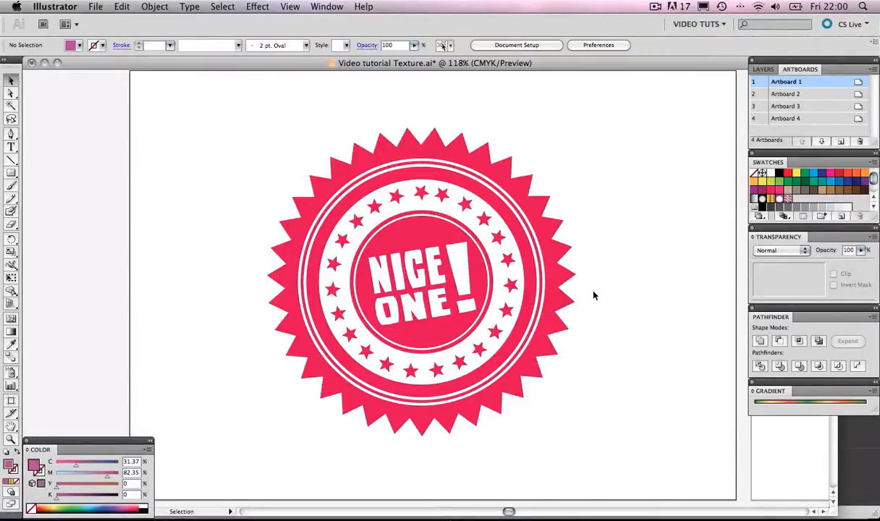
mouse_move(96, 5)
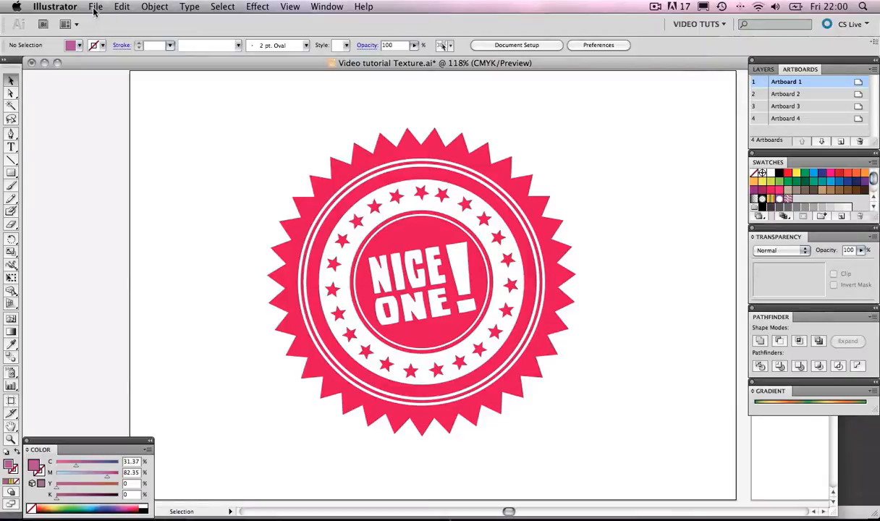
- Place Gritty_texture.psd from the Desktop over the pink 'Nice One!' badge
click(95, 6)
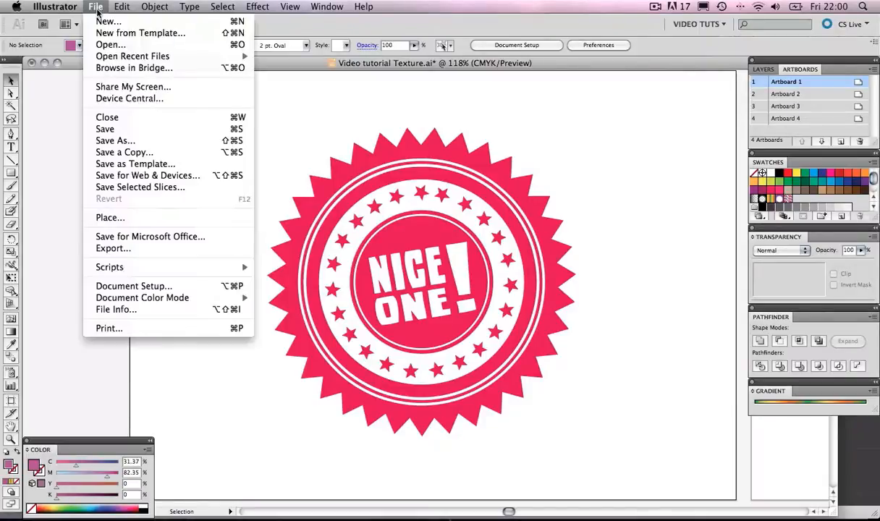
click(110, 217)
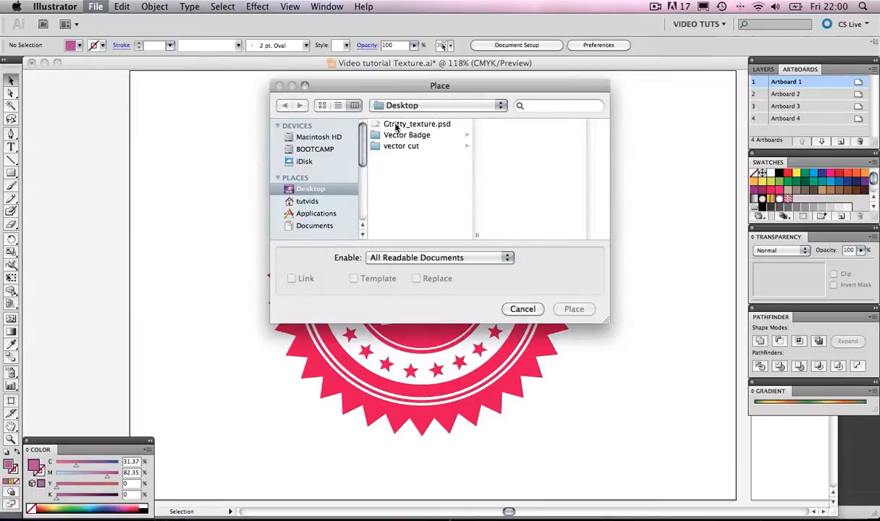
click(573, 310)
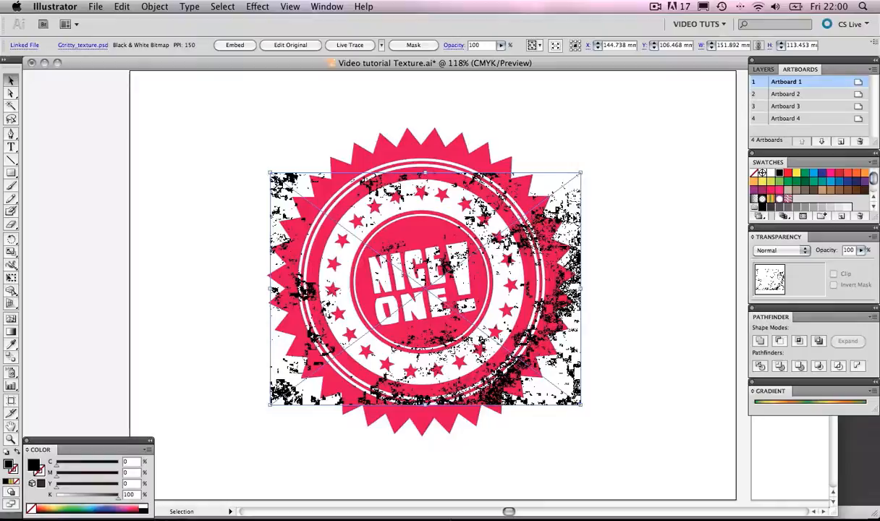
- Scale the grunge texture by its corner handles until it extends beyond the whole badge
drag(426, 289, 417, 285)
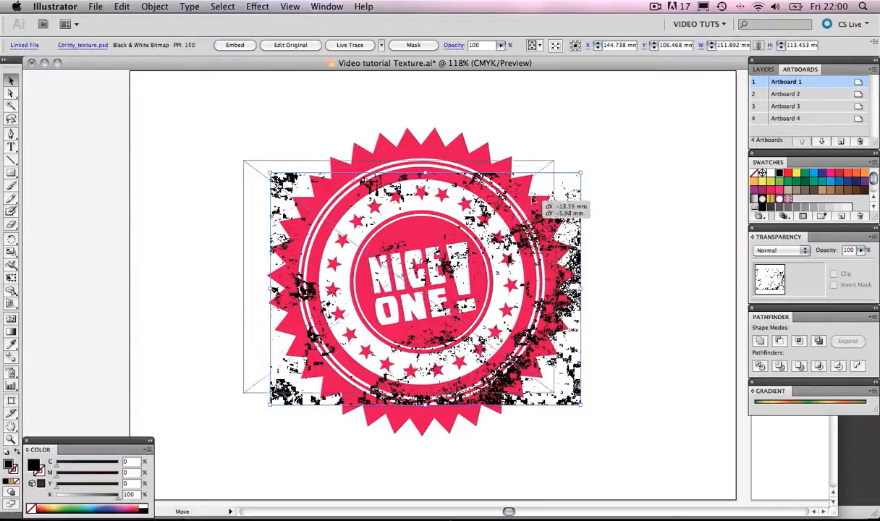
drag(423, 286, 361, 232)
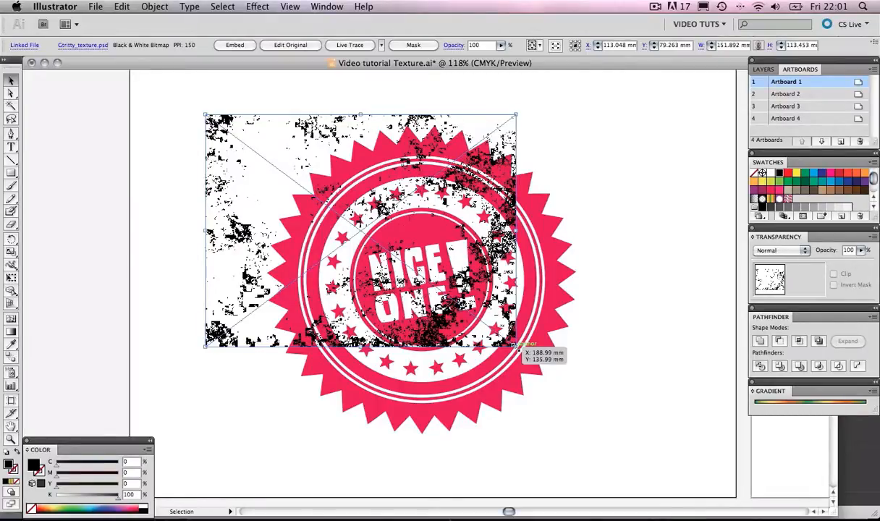
drag(517, 347, 567, 391)
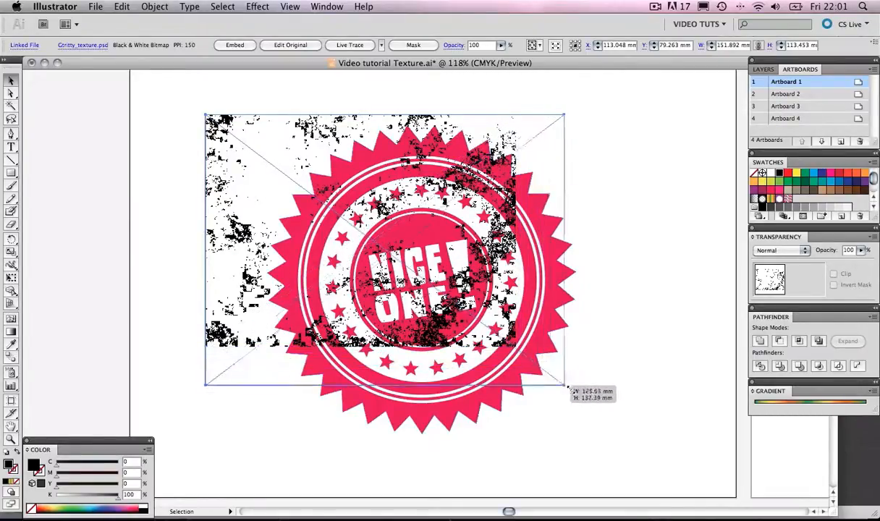
drag(564, 390, 636, 446)
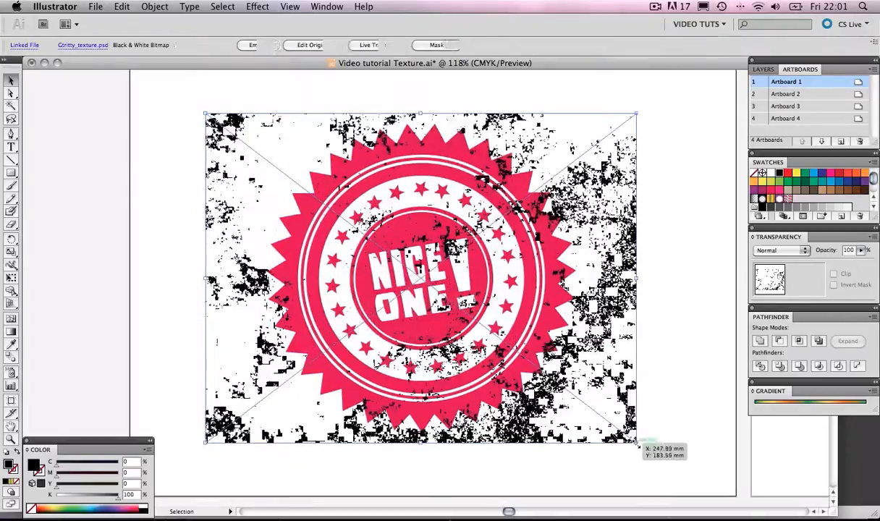
click(420, 275)
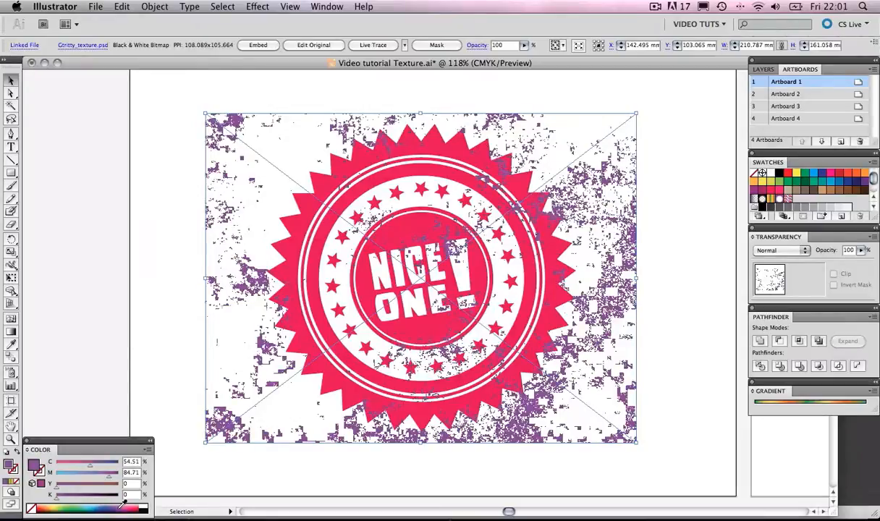
- Nudge the white texture around over the badge until the worn areas look right
click(174, 99)
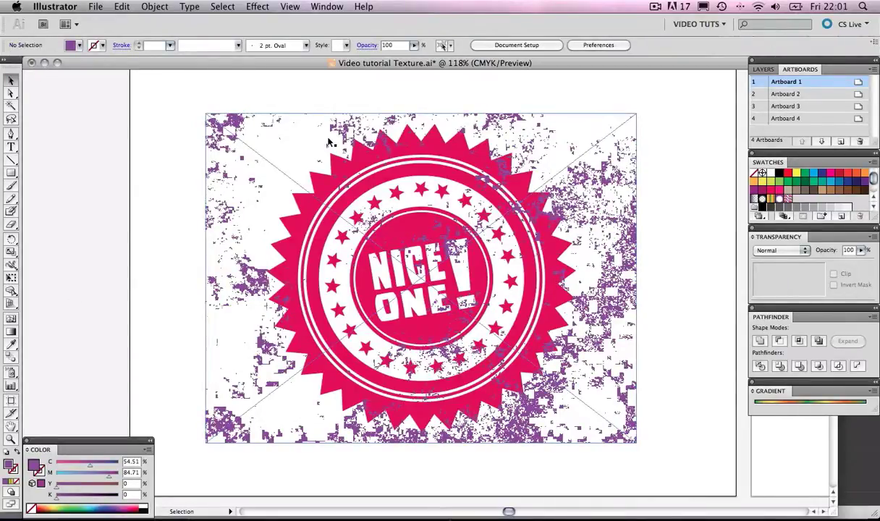
mouse_move(463, 146)
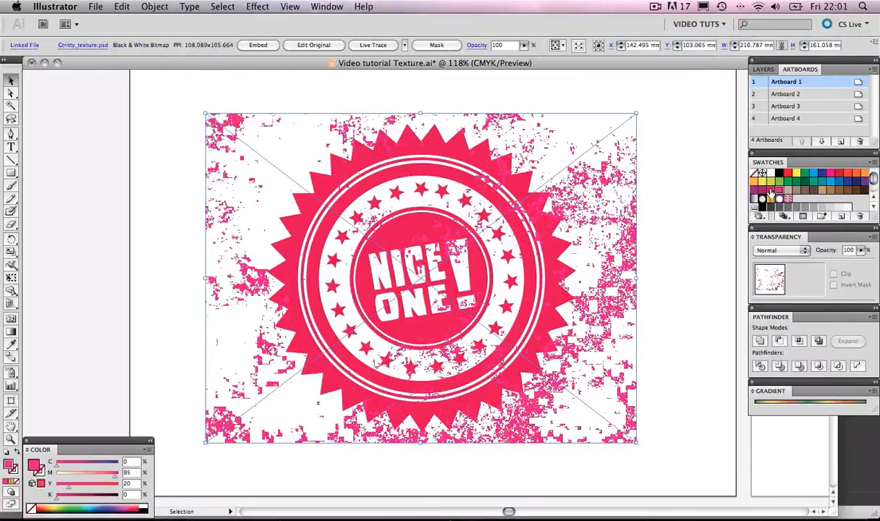
mouse_move(778, 190)
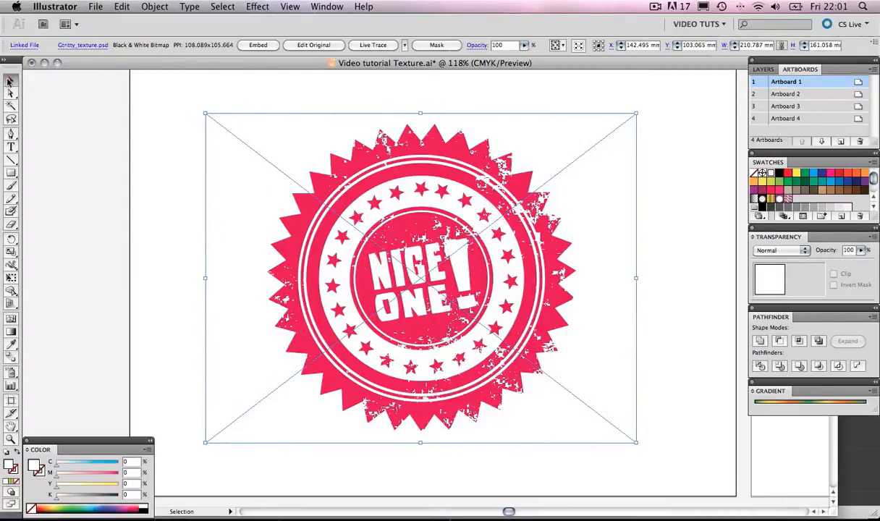
mouse_move(542, 220)
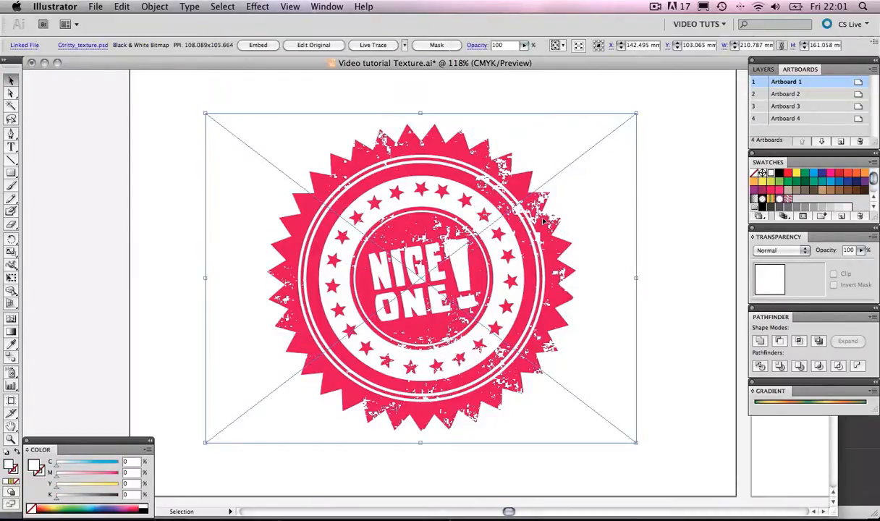
drag(419, 278, 449, 272)
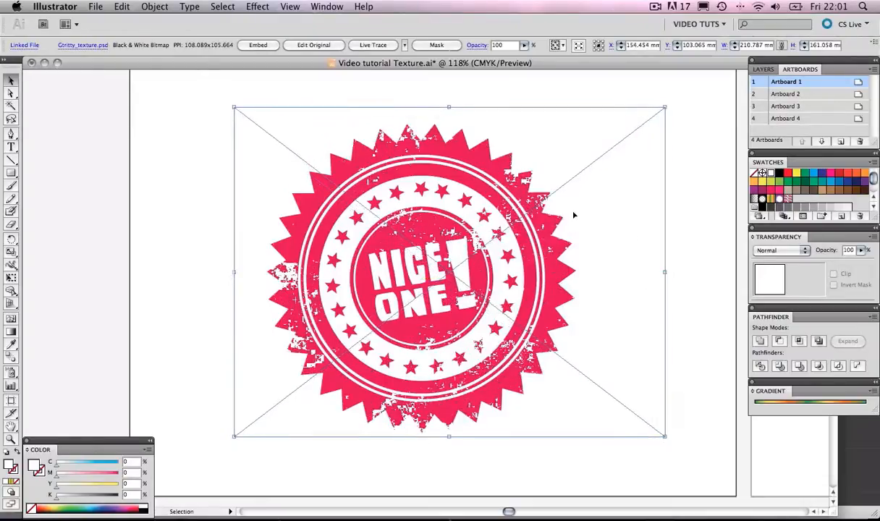
drag(448, 272, 379, 278)
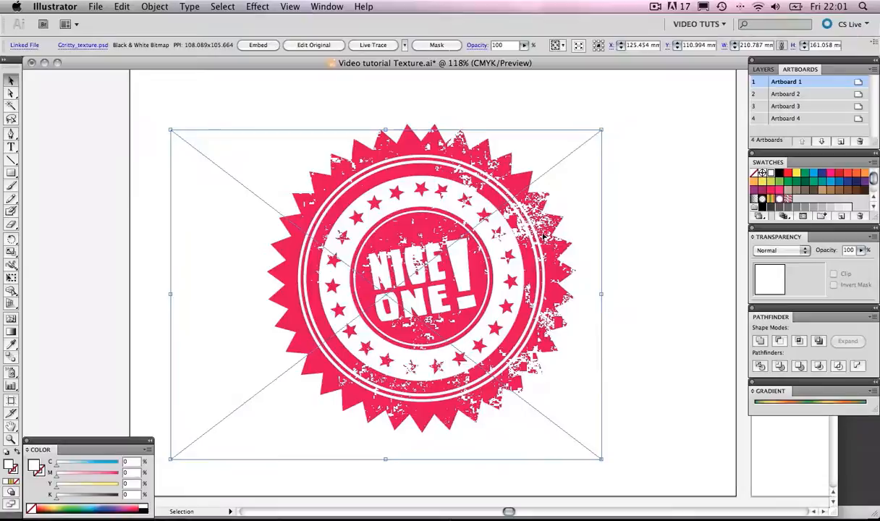
drag(383, 292, 411, 292)
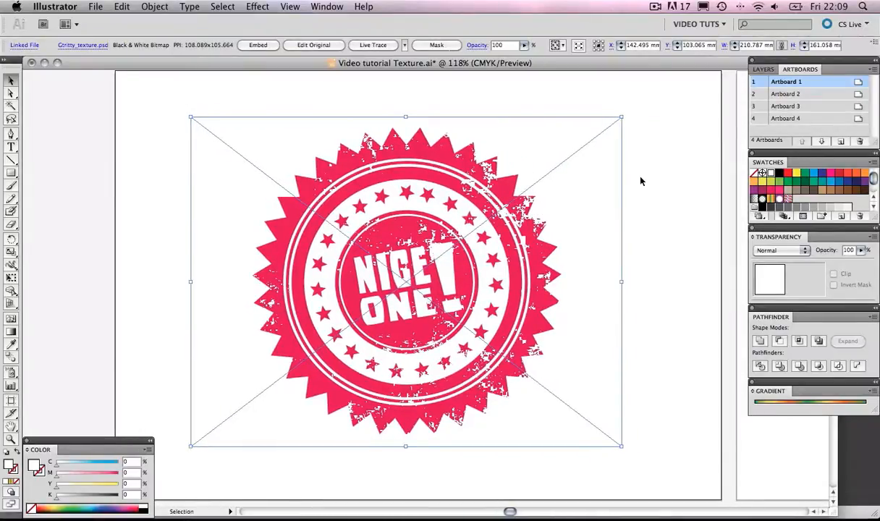
- Cut the white texture from the badge, leaving it clean
click(12, 93)
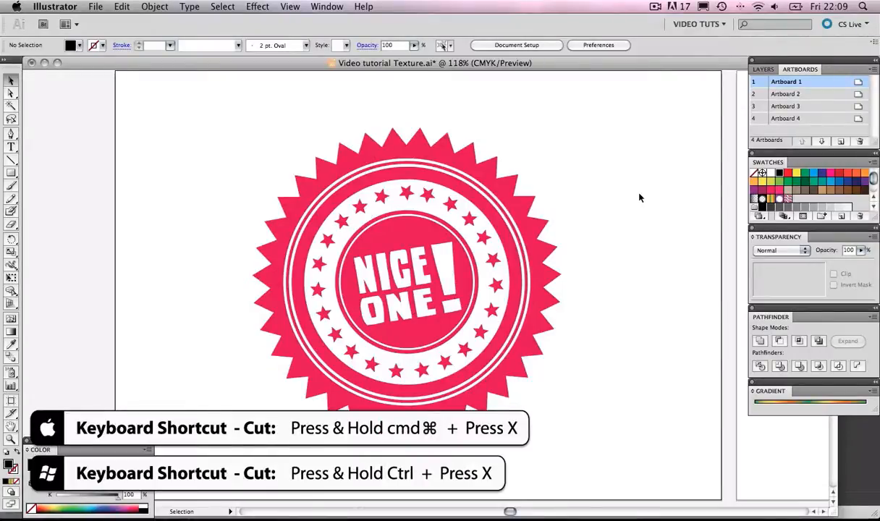
mouse_move(714, 181)
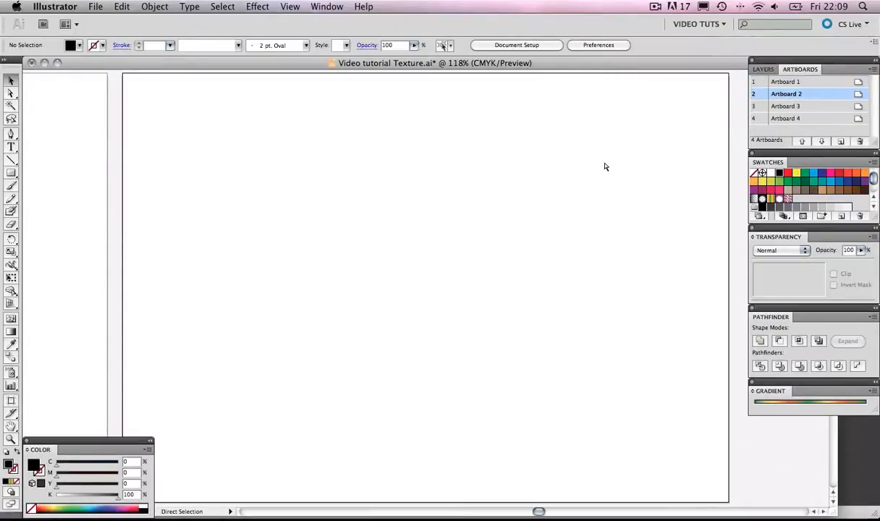
- Paste the texture onto the second artboard and Live Trace it into vector artwork
key(cmd+v)
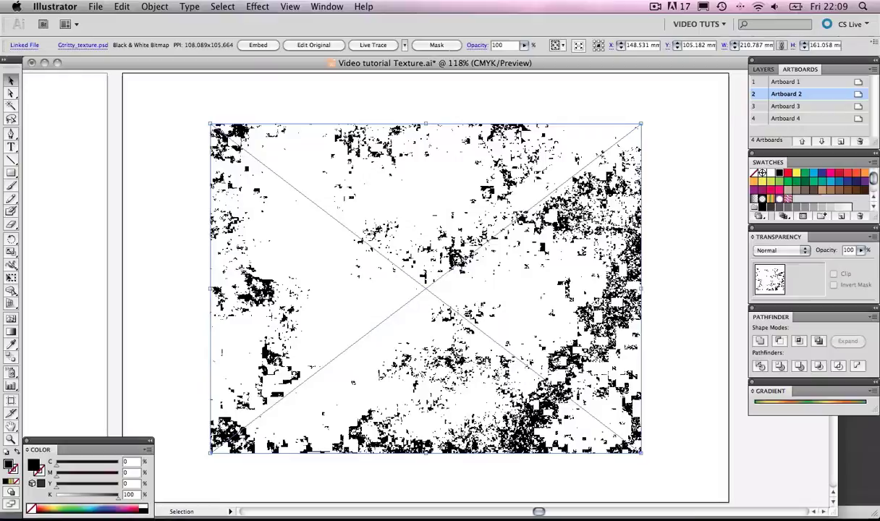
click(154, 5)
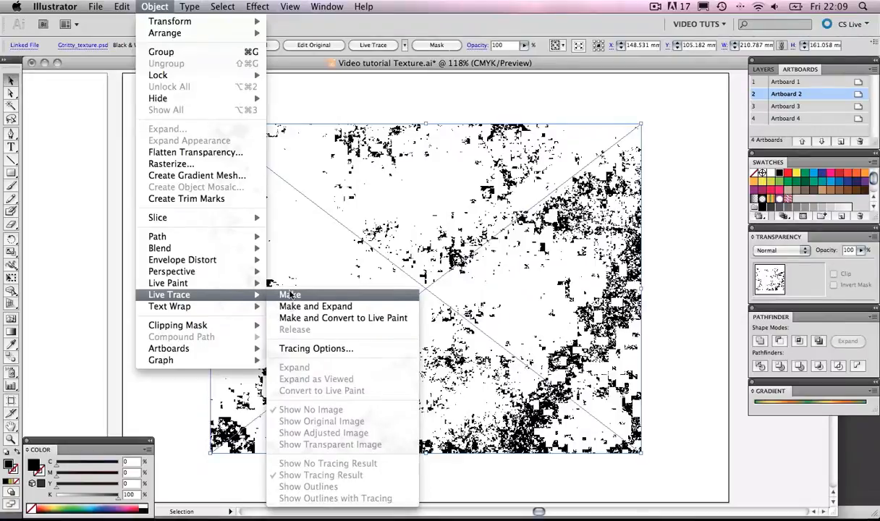
click(290, 295)
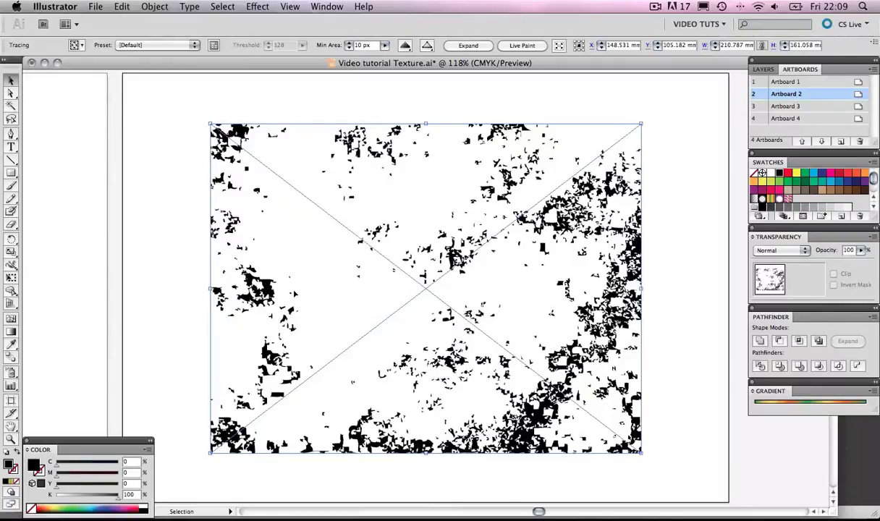
mouse_move(390, 88)
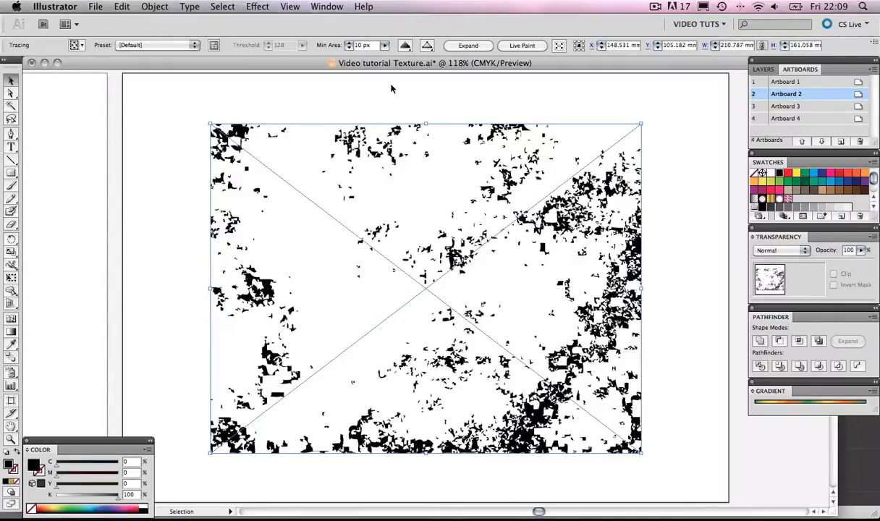
mouse_move(321, 49)
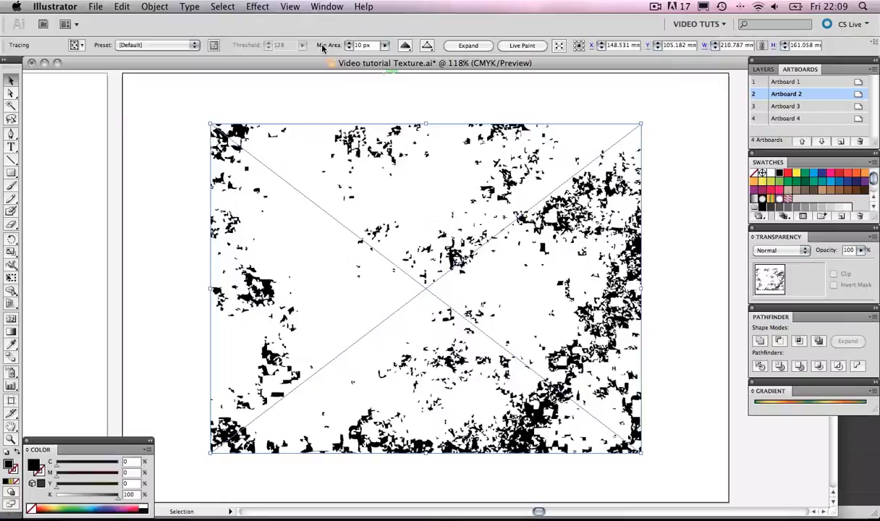
mouse_move(364, 45)
text(0)
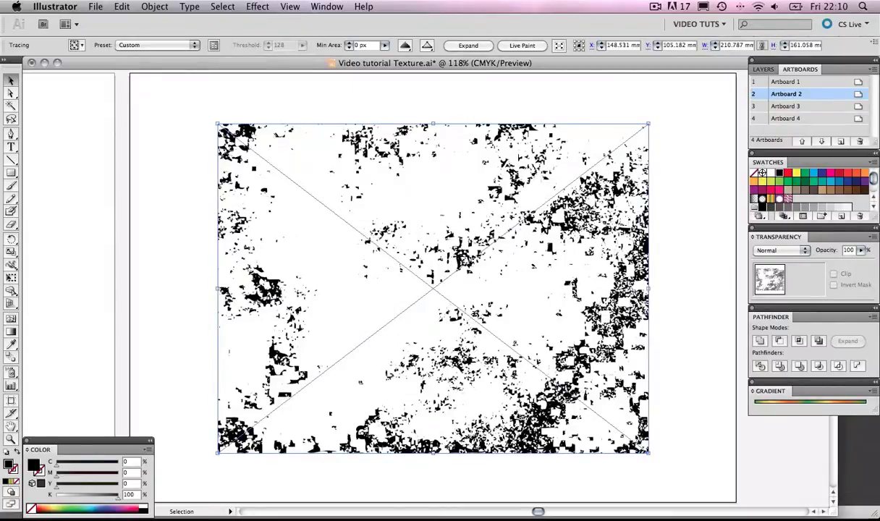
- Expand the traced texture into a group of editable vector shapes
click(153, 6)
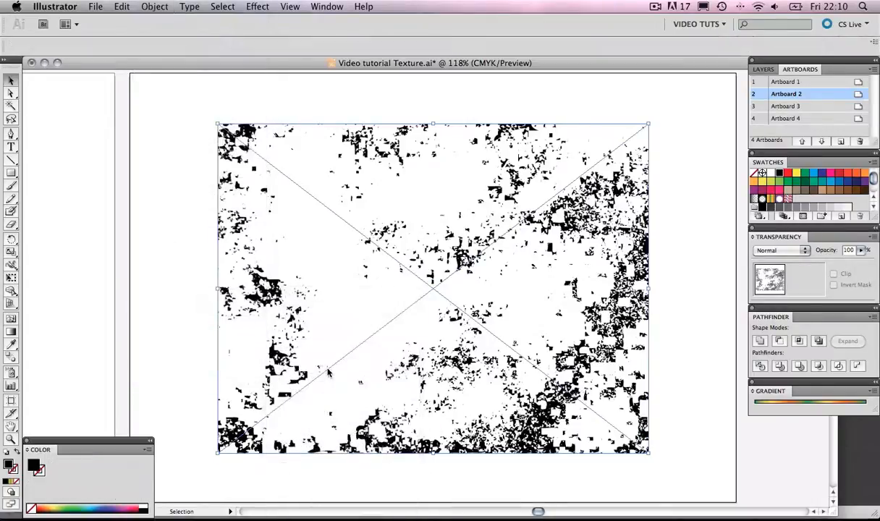
click(326, 374)
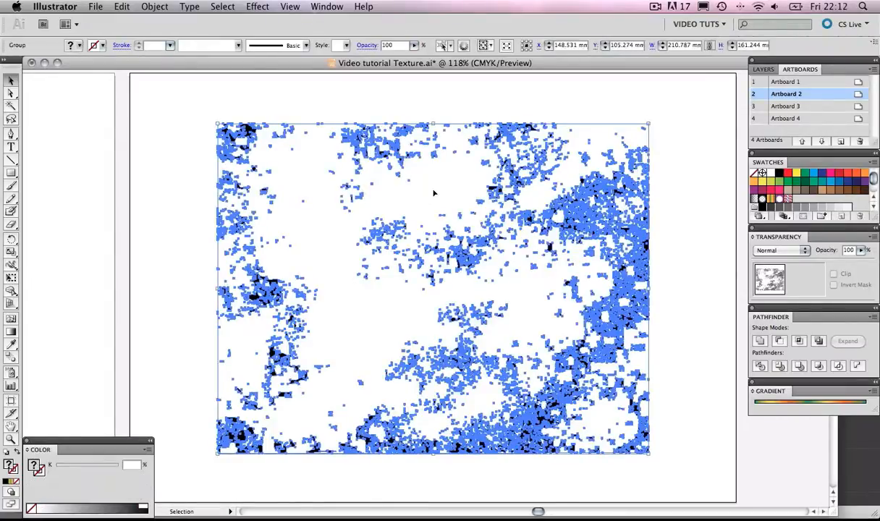
click(154, 5)
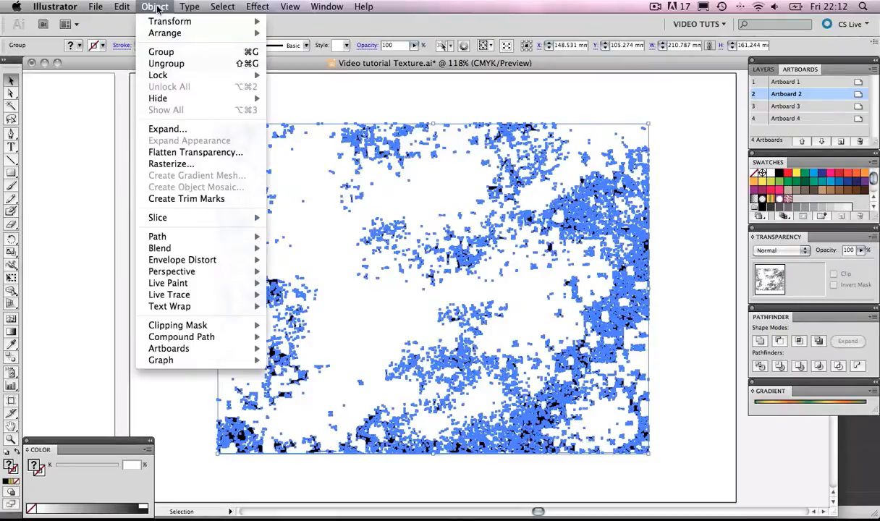
mouse_move(165, 64)
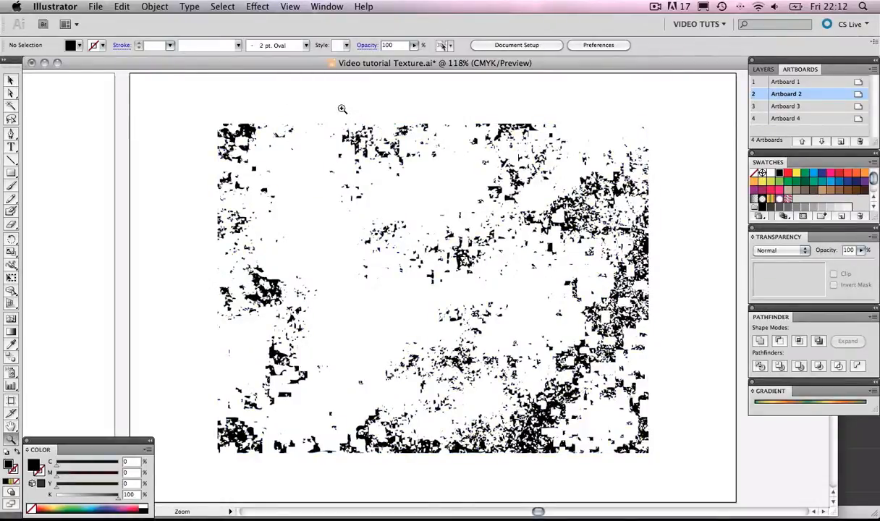
mouse_move(348, 133)
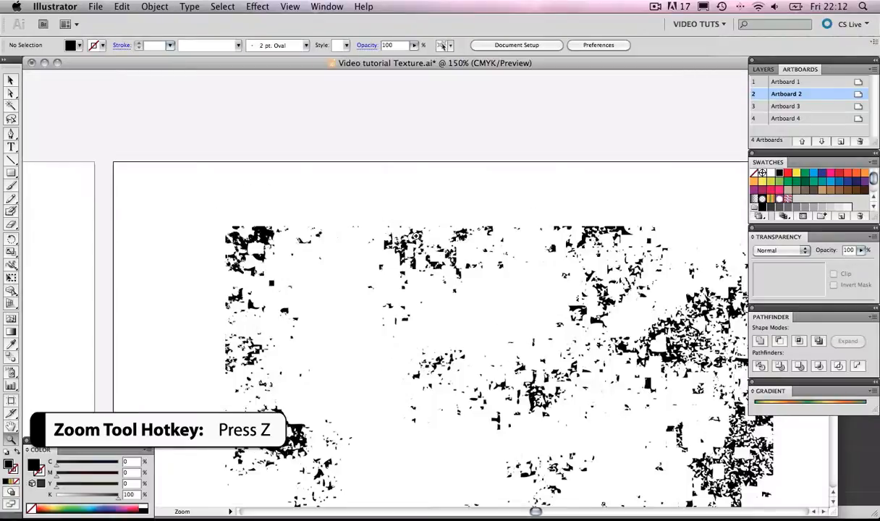
- Magnify the texture and Magic Wand-select every shape of the same black colour
click(470, 289)
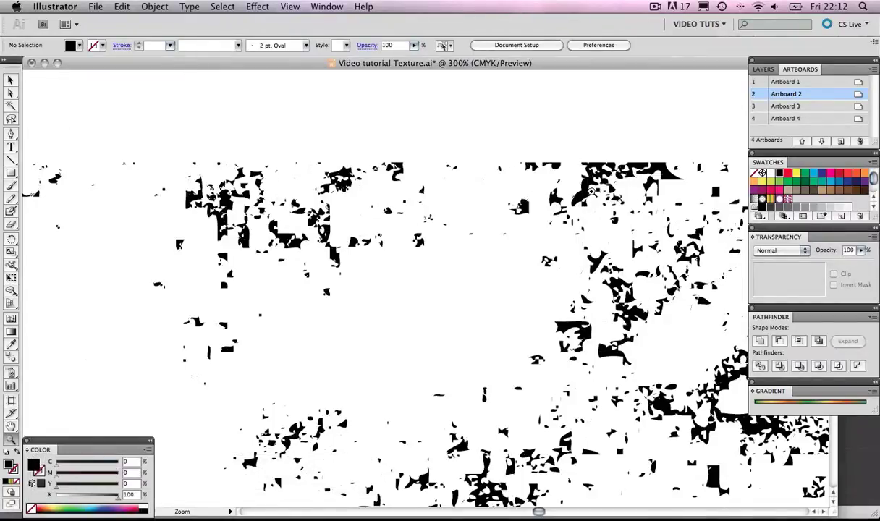
mouse_move(11, 107)
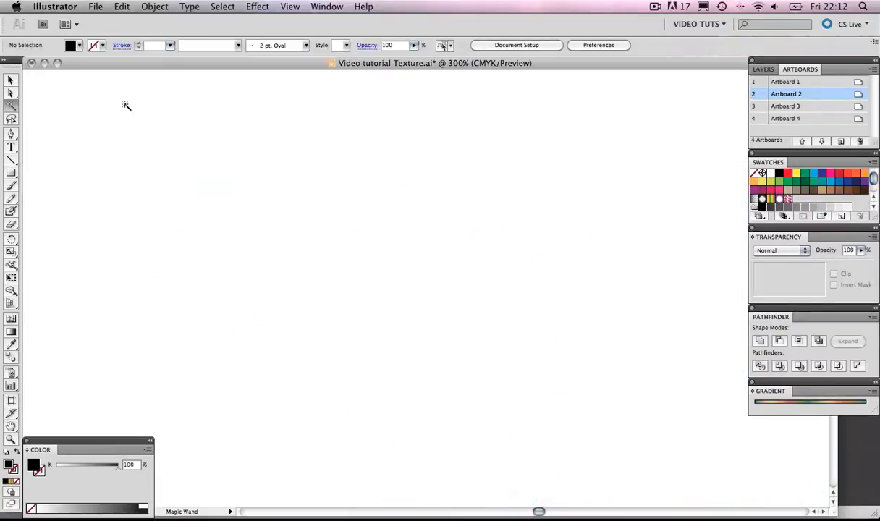
click(12, 439)
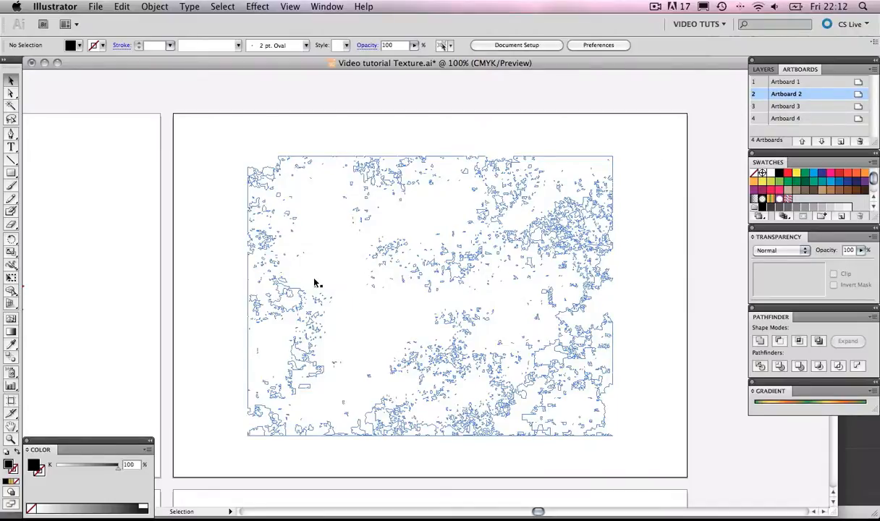
mouse_move(327, 214)
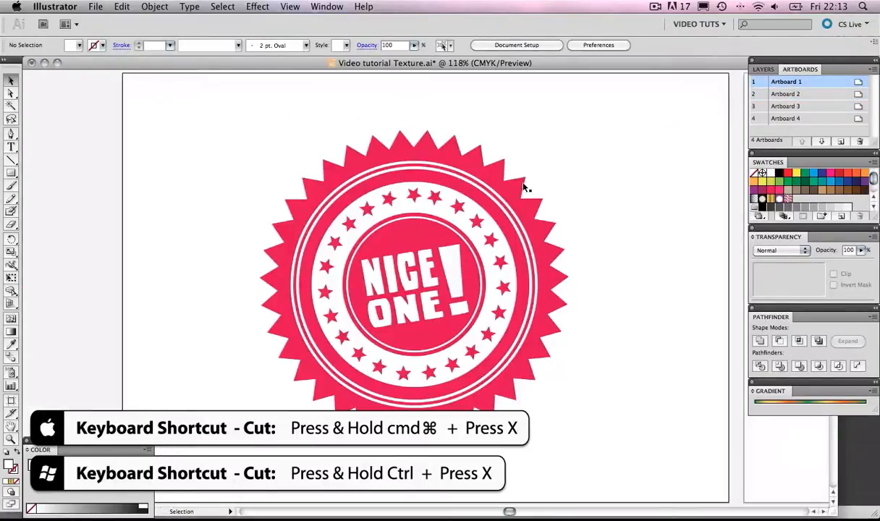
- Select the pink badge on Artboard 1 and make an opacity mask via the Transparency panel
click(412, 282)
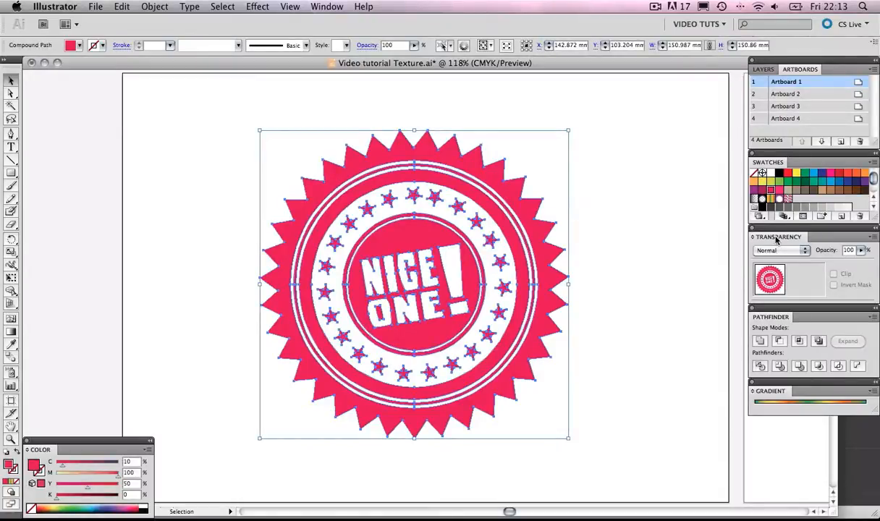
click(874, 243)
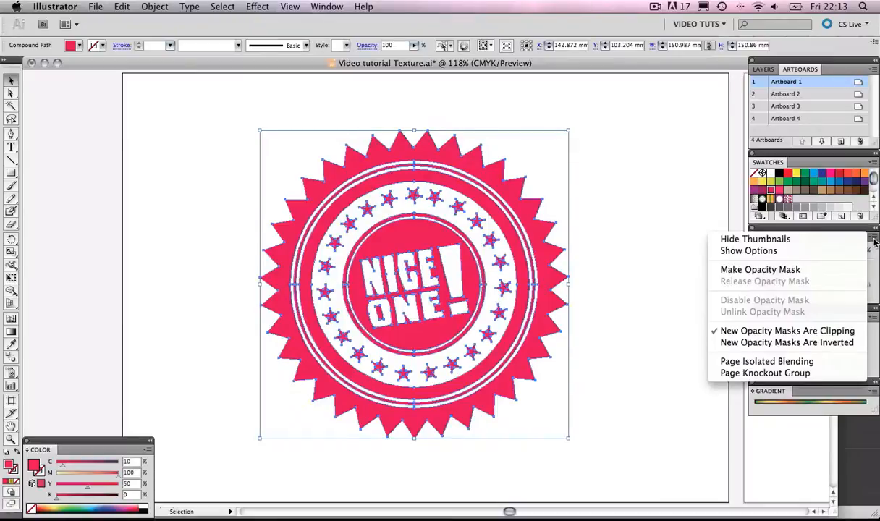
mouse_move(759, 270)
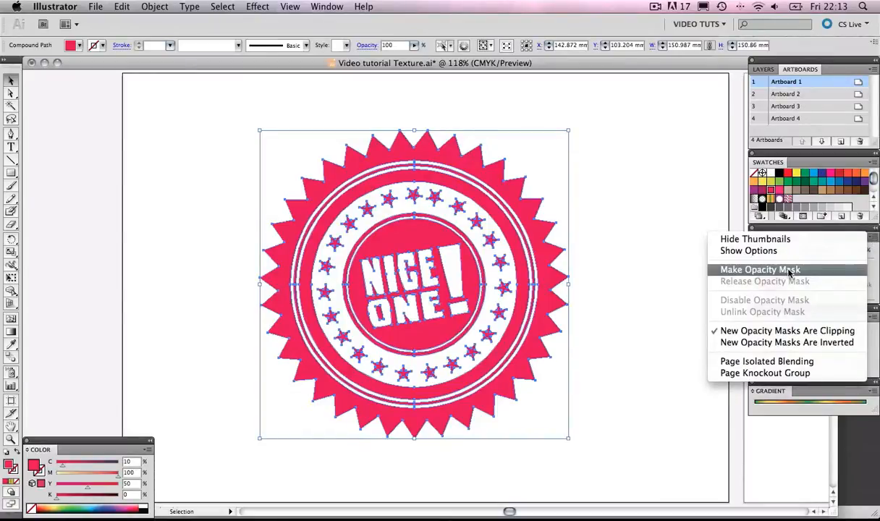
click(759, 269)
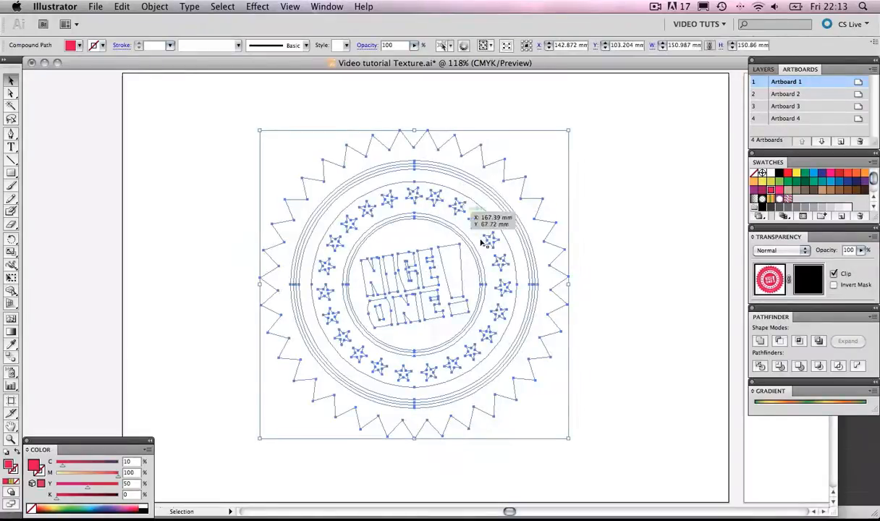
mouse_move(807, 278)
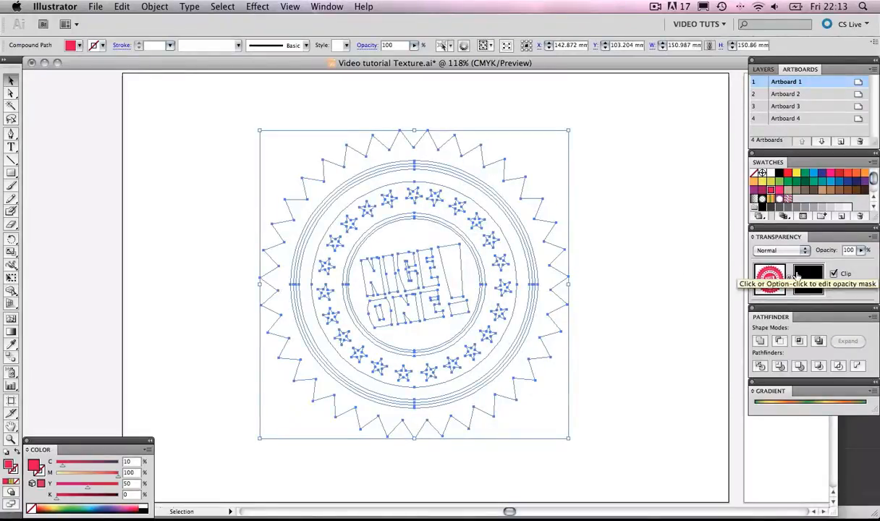
- Toggle between the badge artwork and its mask thumbnail, ending in opacity-mask editing mode
click(770, 281)
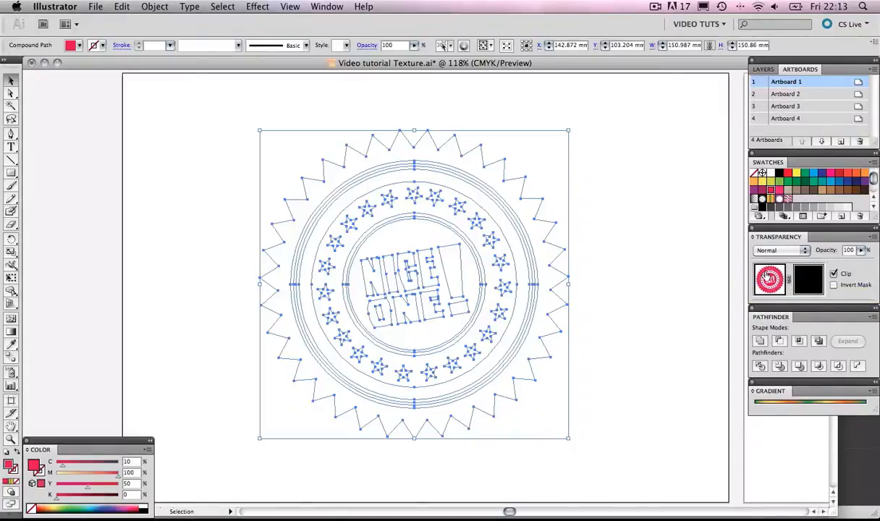
mouse_move(807, 280)
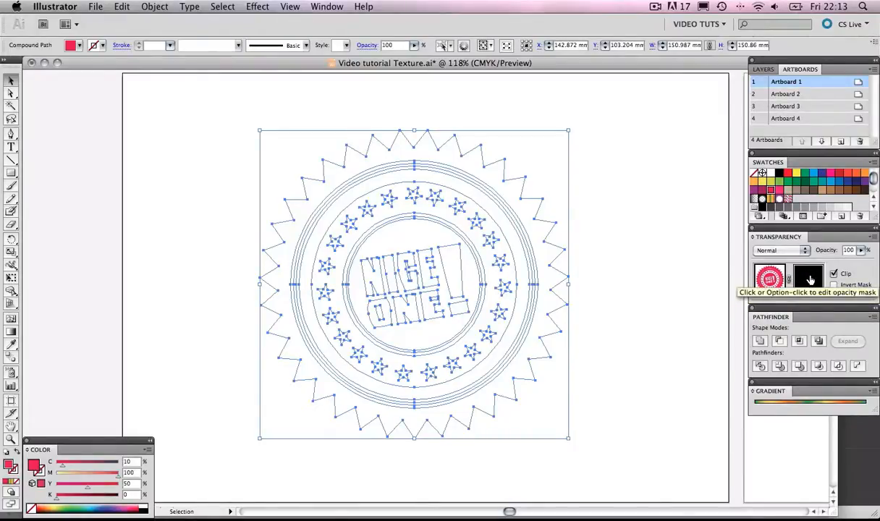
click(807, 280)
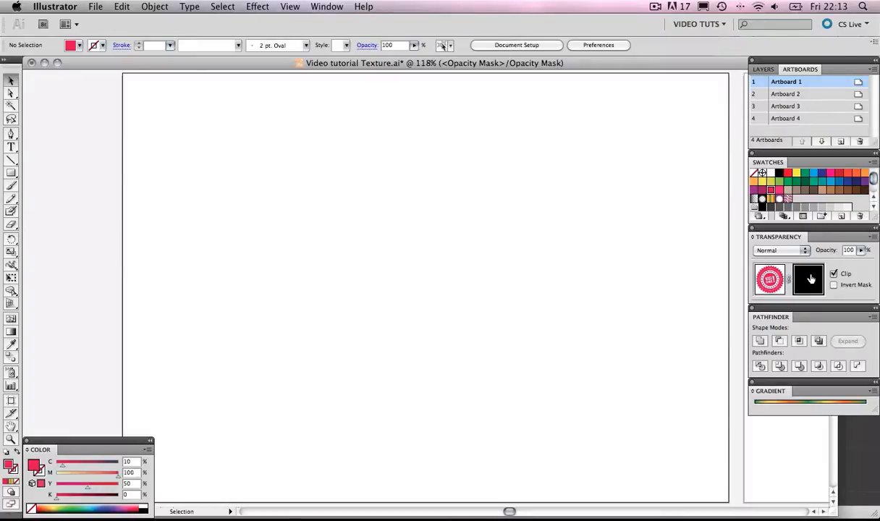
click(770, 279)
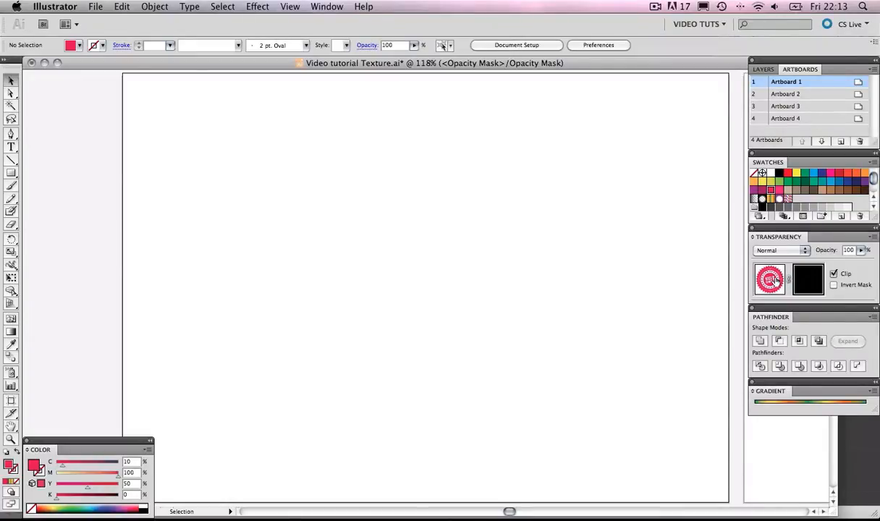
click(769, 281)
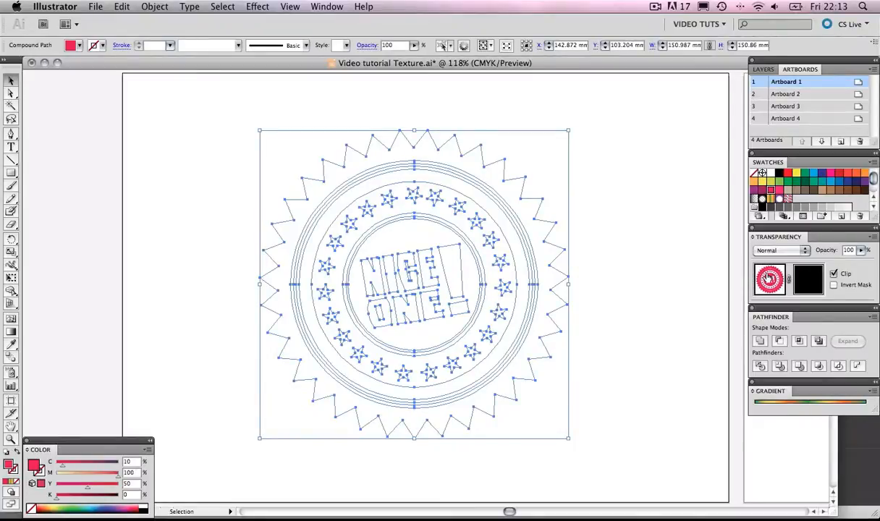
click(807, 281)
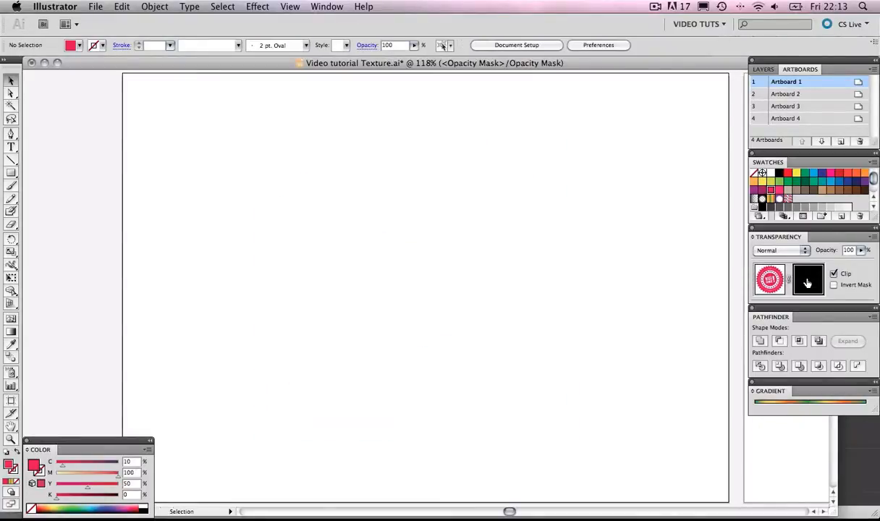
mouse_move(397, 197)
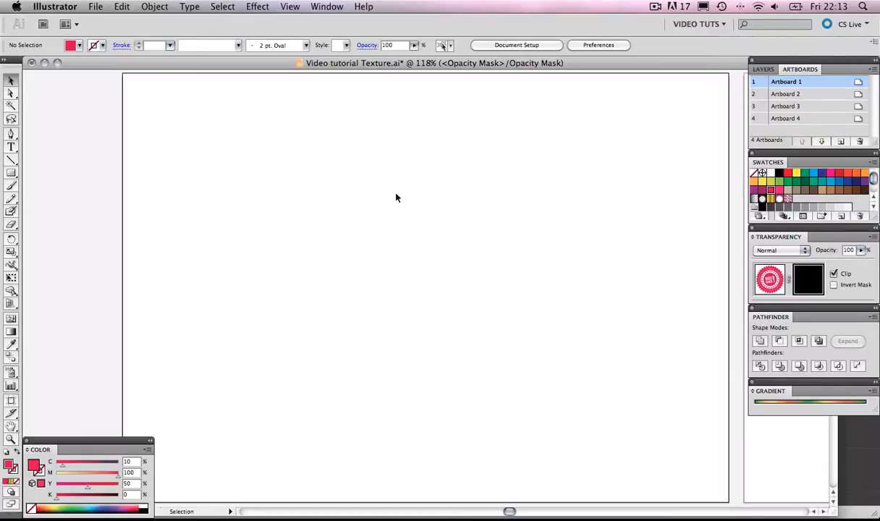
- Paste the texture into the mask, rotate it over the badge, and deselect to preview the distressed result
click(121, 6)
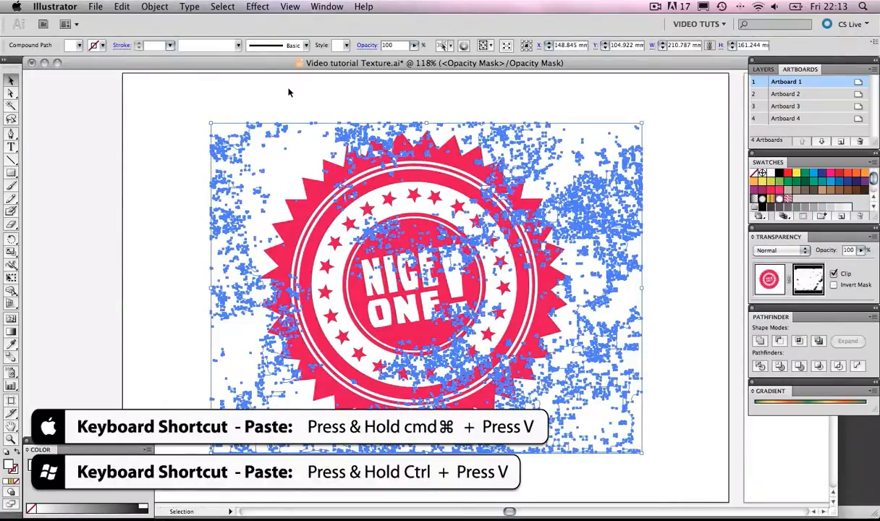
click(288, 93)
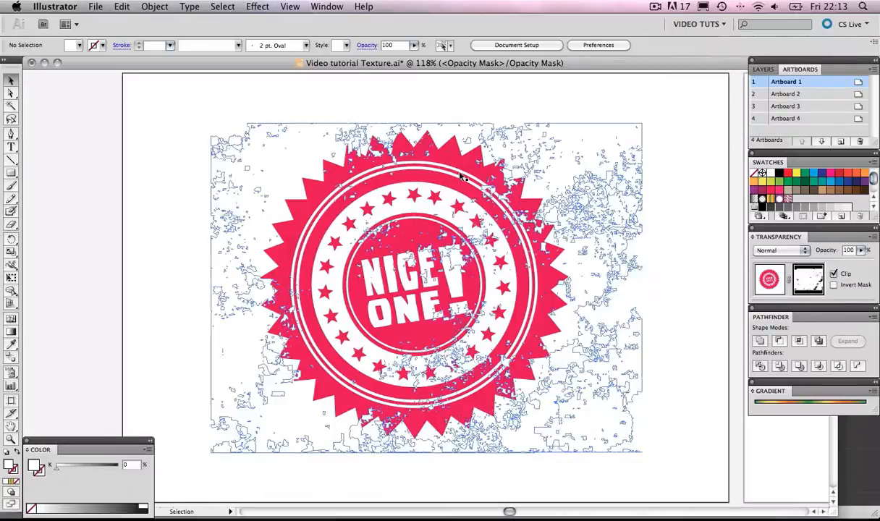
click(528, 152)
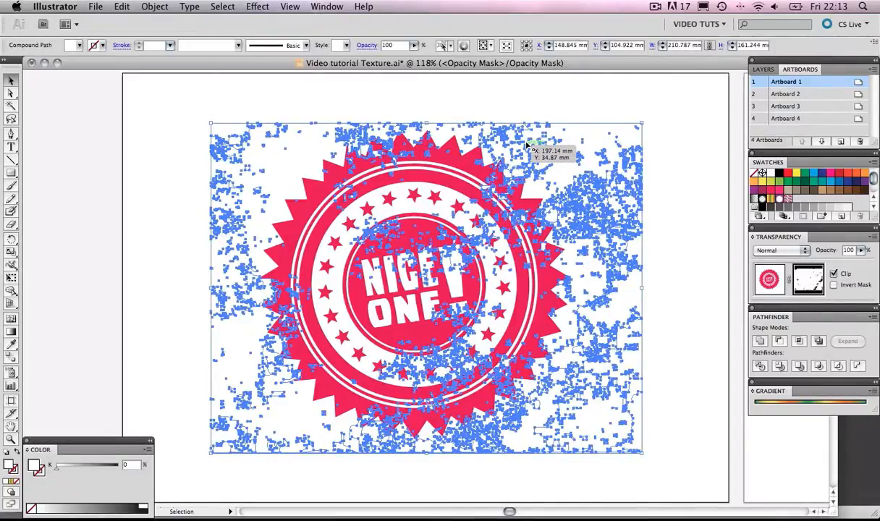
drag(427, 290, 433, 293)
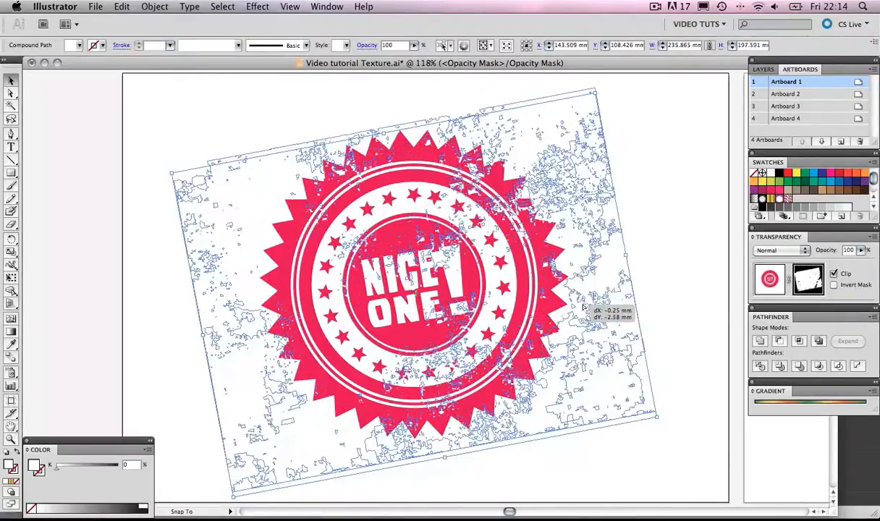
click(578, 223)
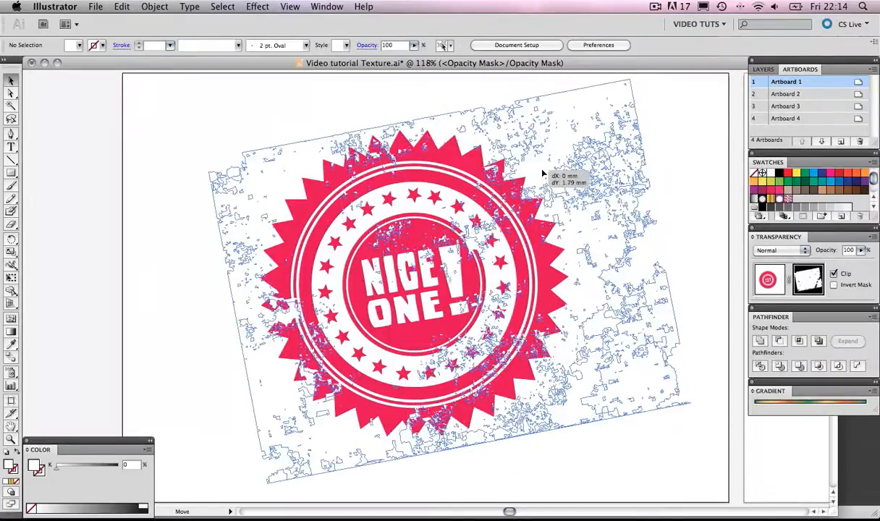
click(324, 98)
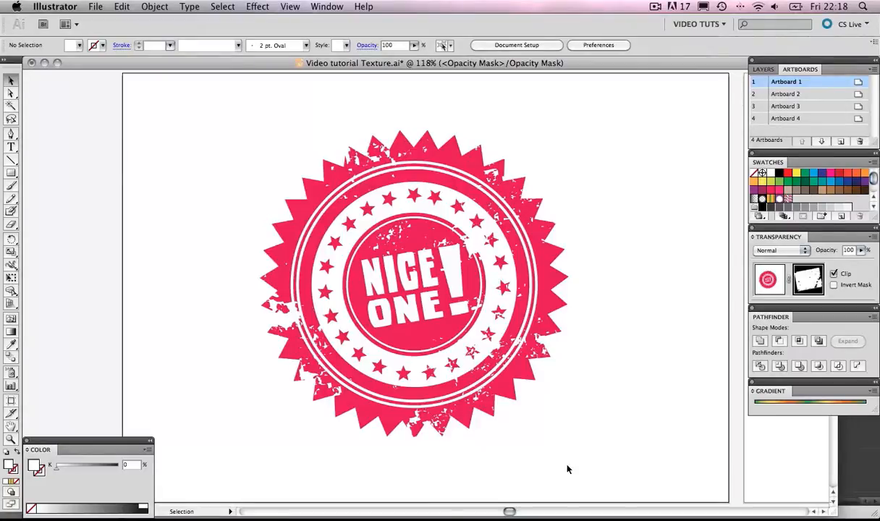
mouse_move(753, 252)
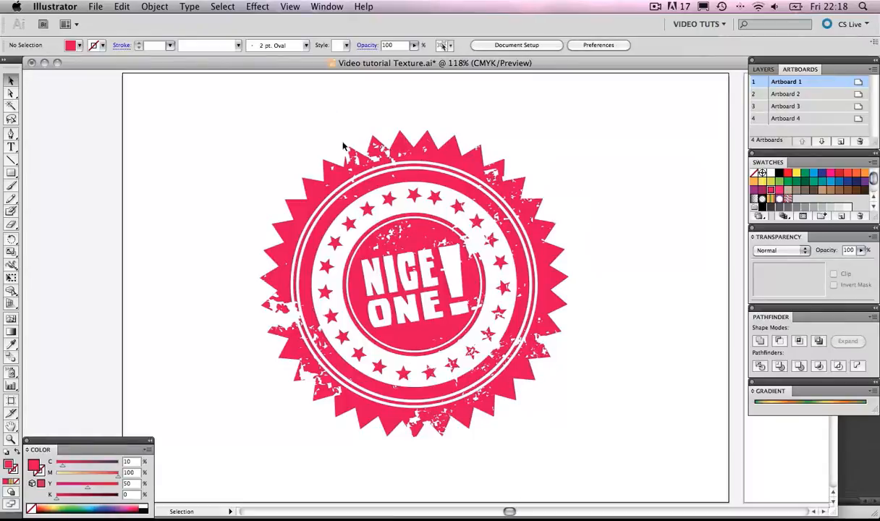
- Select the textured pink badge and fit its artboard to the window
click(11, 440)
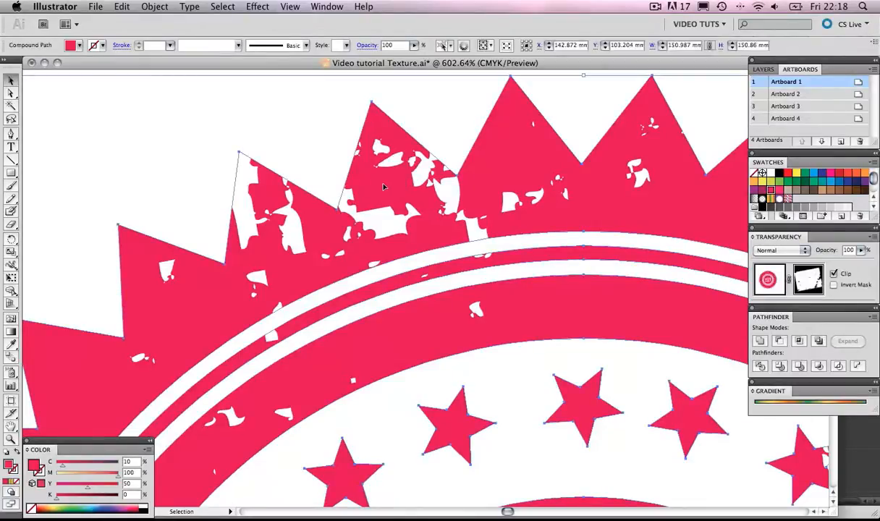
mouse_move(237, 158)
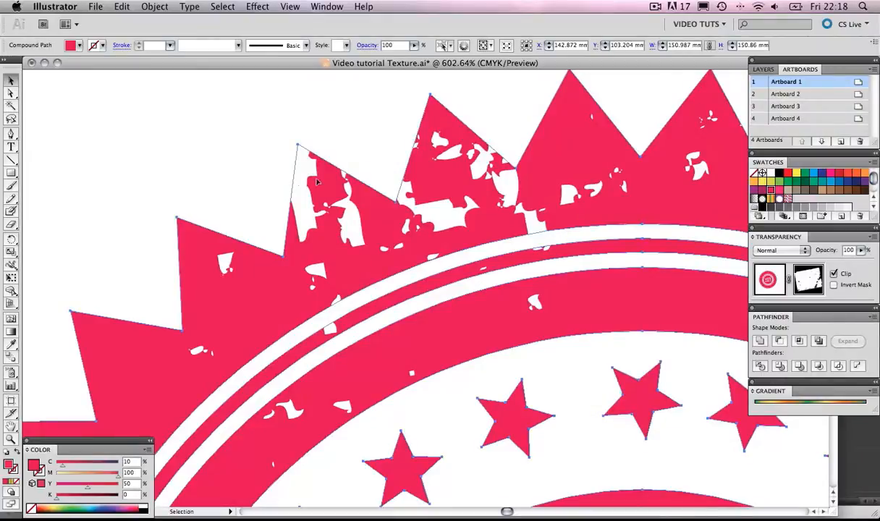
mouse_move(350, 238)
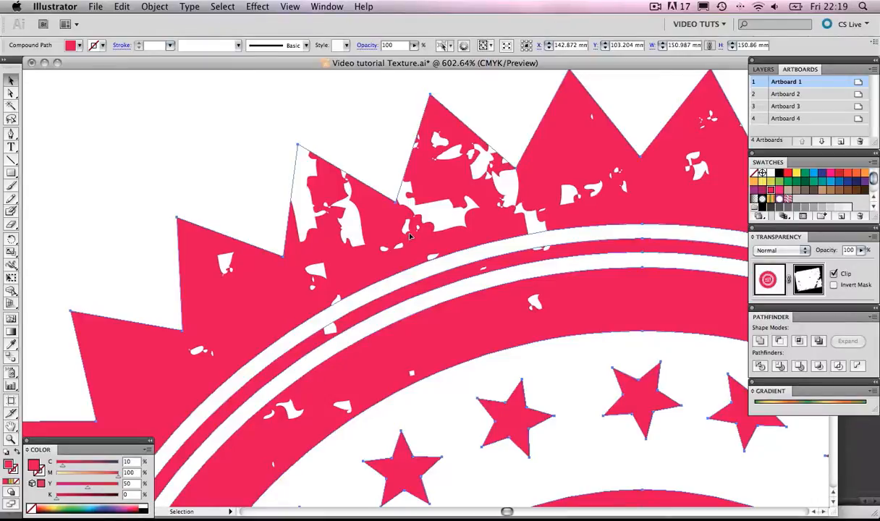
key(cmd+0)
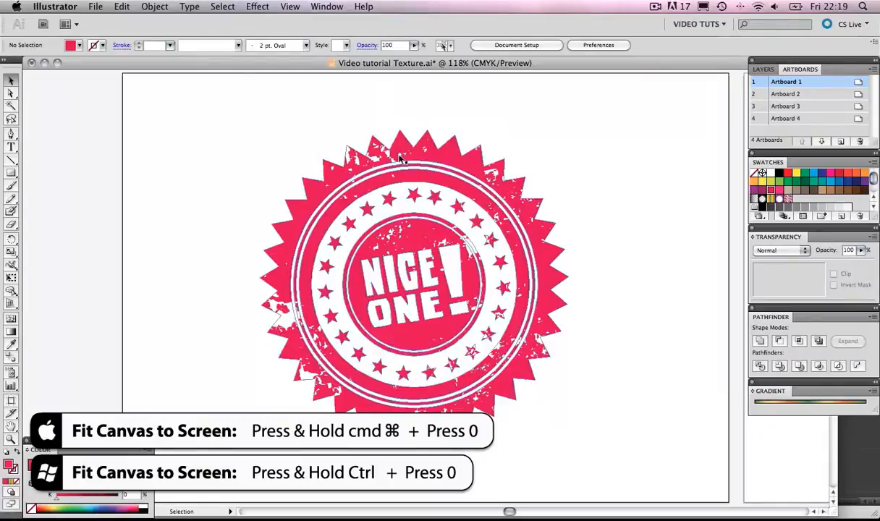
- Flatten the selected badge's transparency with Raster/Vector Balance kept at 100 (fully vector)
click(413, 283)
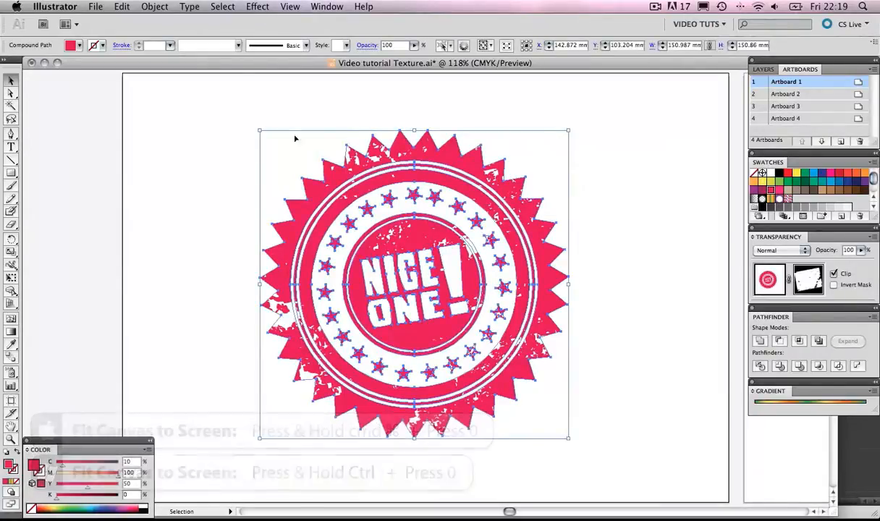
click(154, 5)
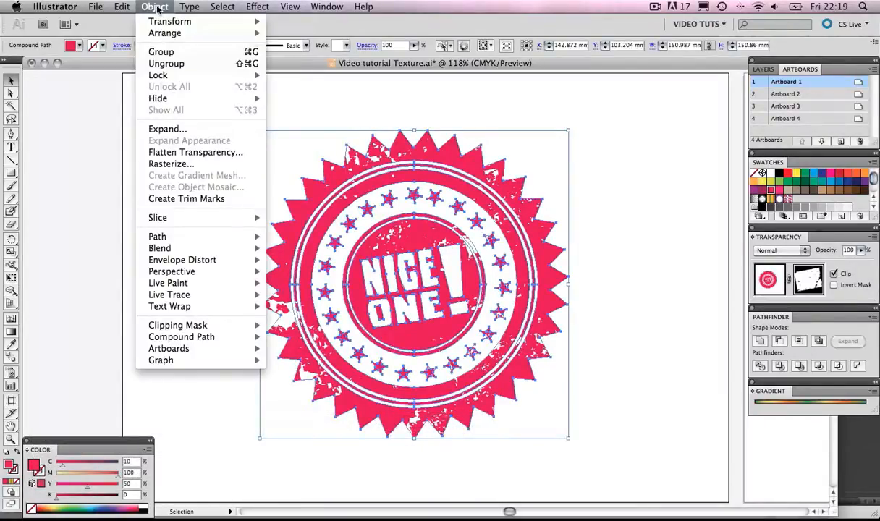
mouse_move(196, 152)
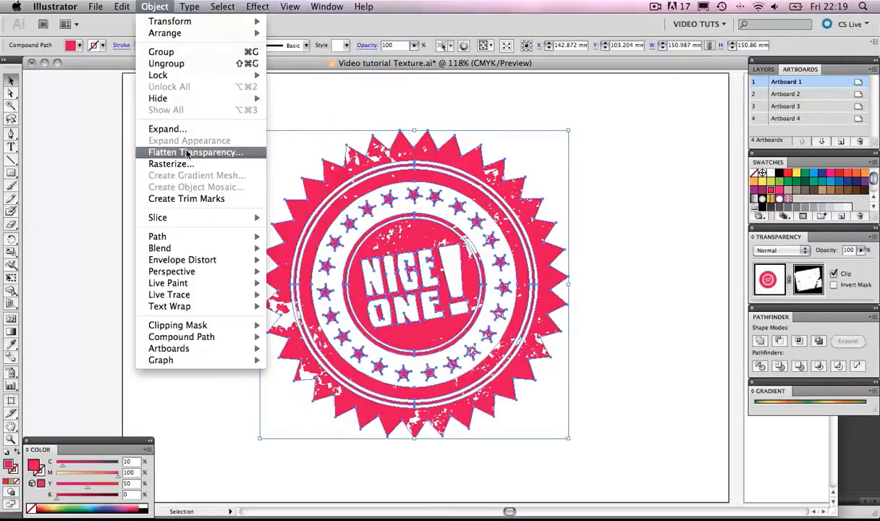
click(187, 153)
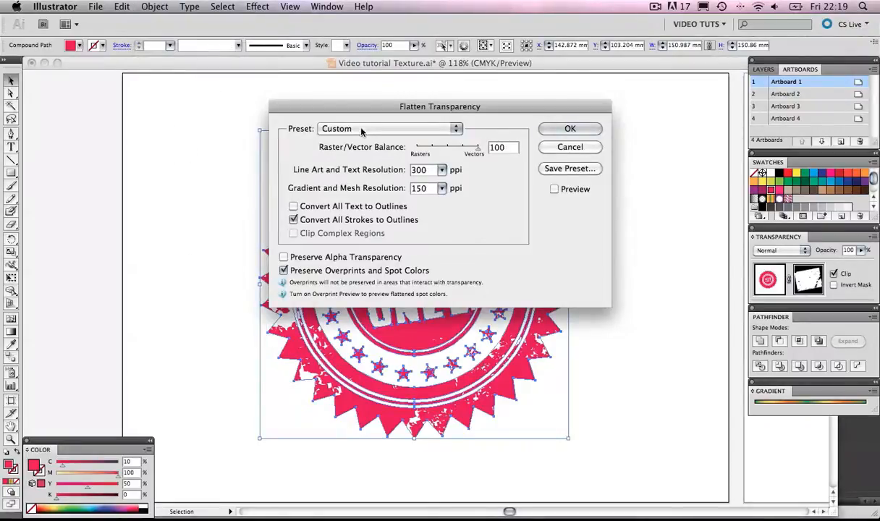
drag(440, 107, 437, 139)
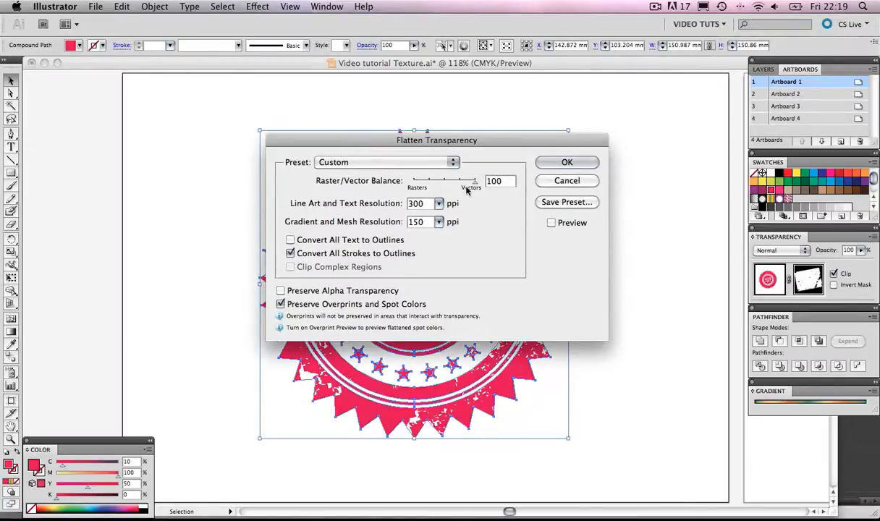
drag(475, 179, 443, 179)
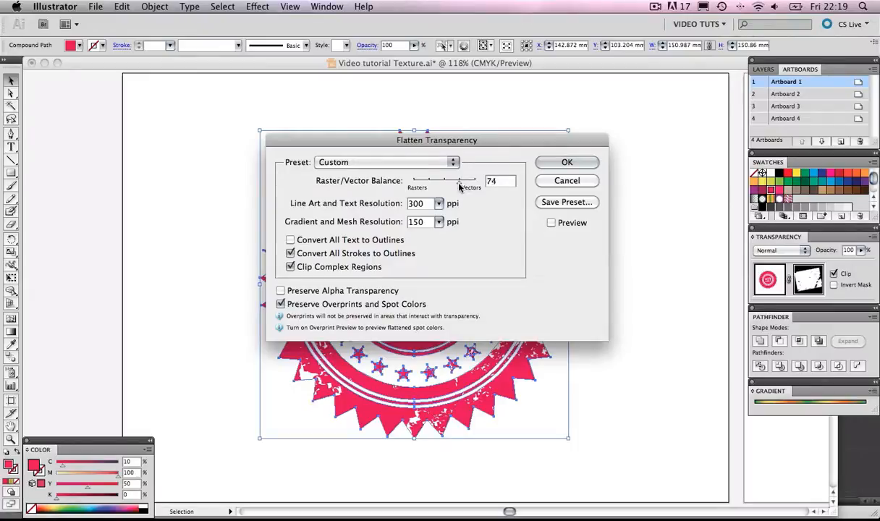
drag(460, 180, 476, 179)
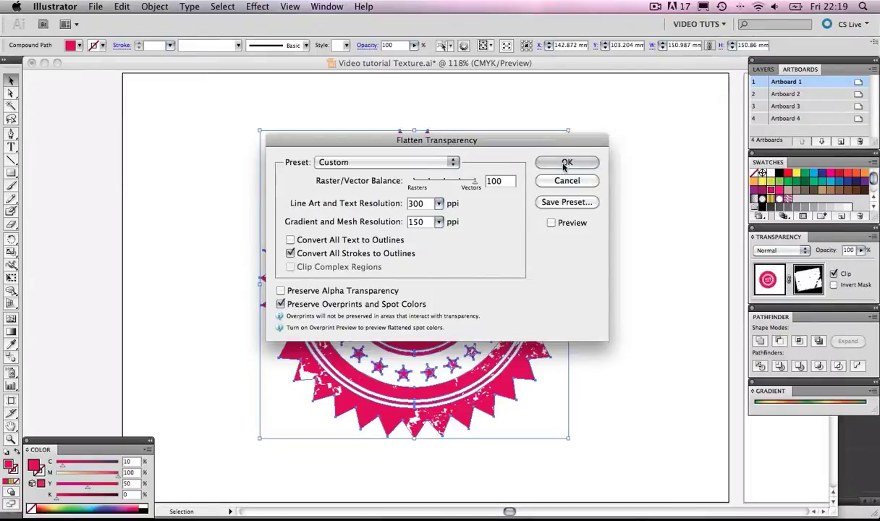
click(567, 162)
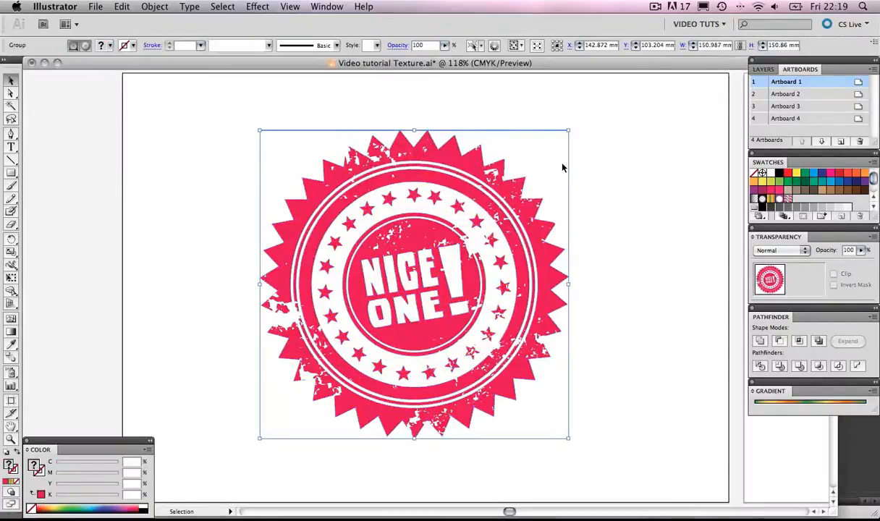
click(479, 117)
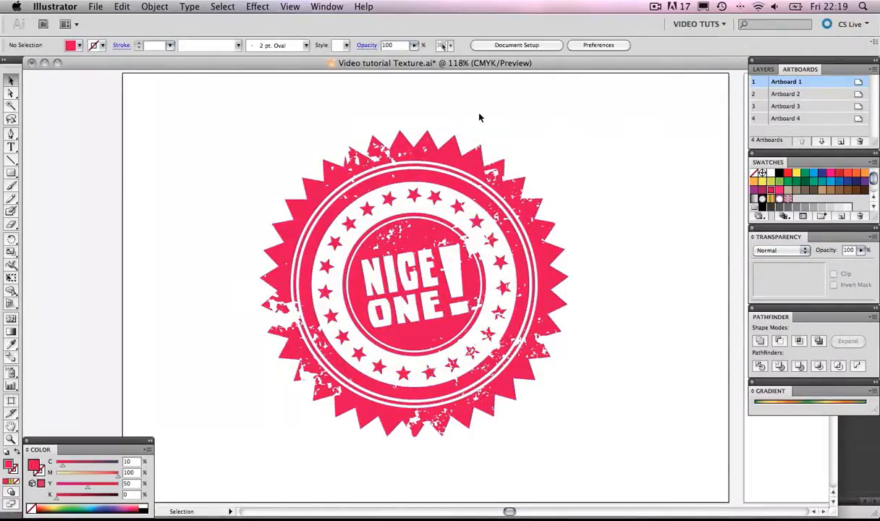
mouse_move(275, 134)
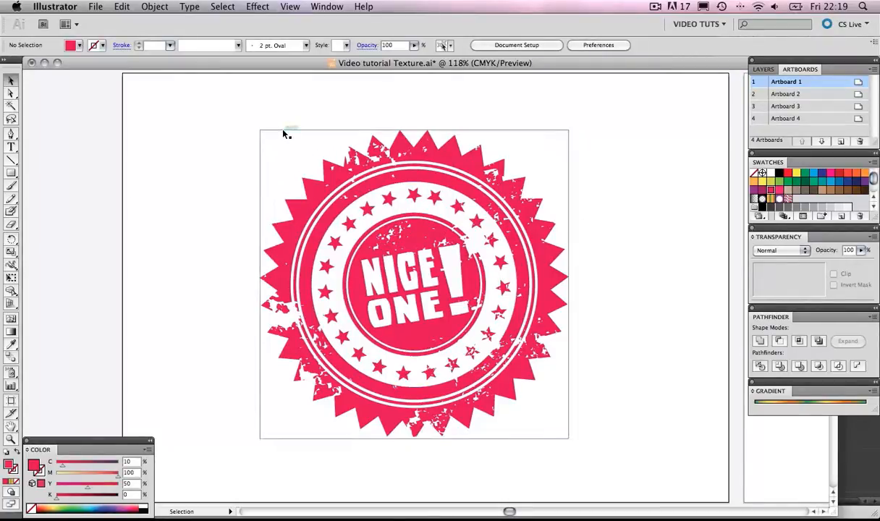
drag(282, 133, 285, 158)
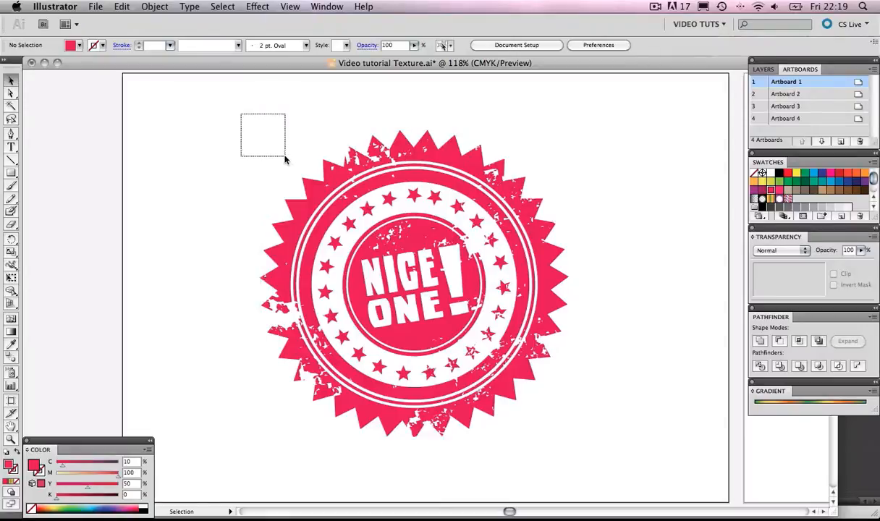
click(414, 282)
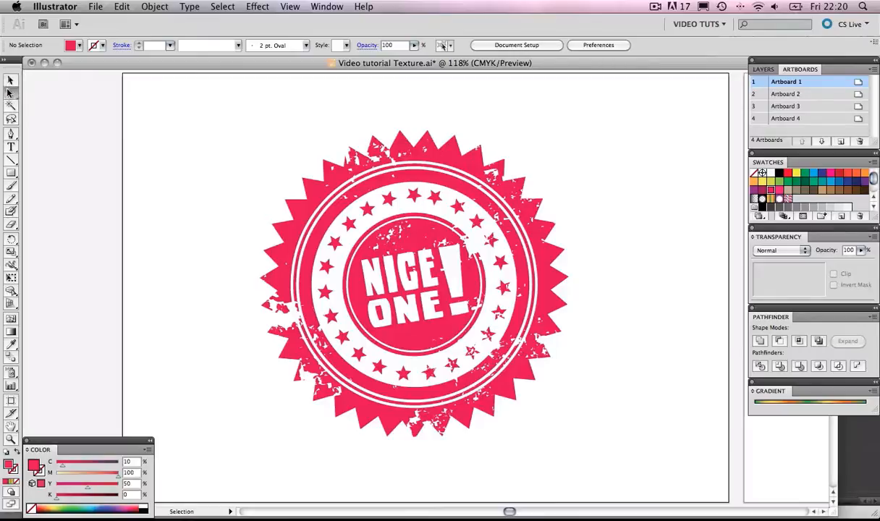
click(12, 93)
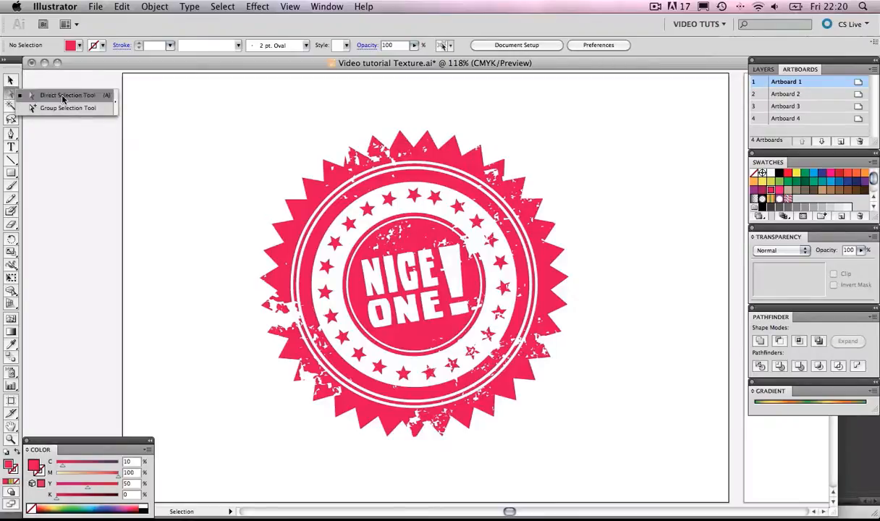
click(67, 96)
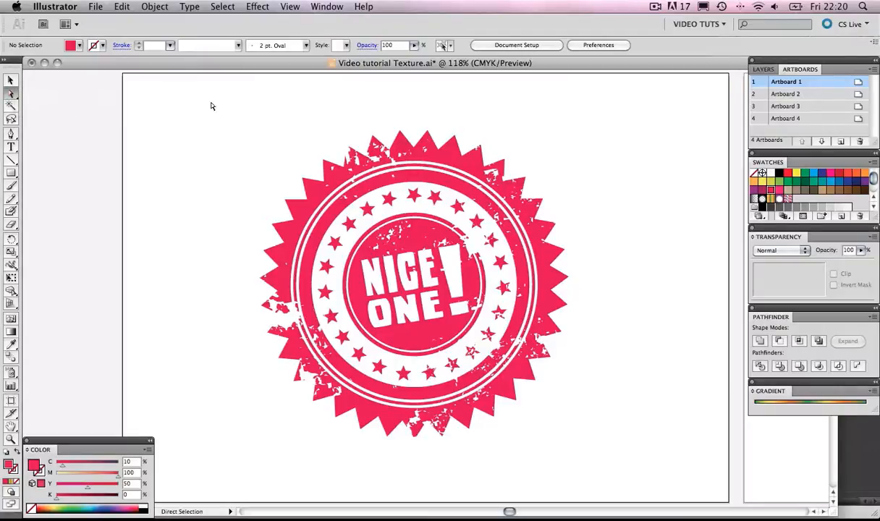
click(414, 282)
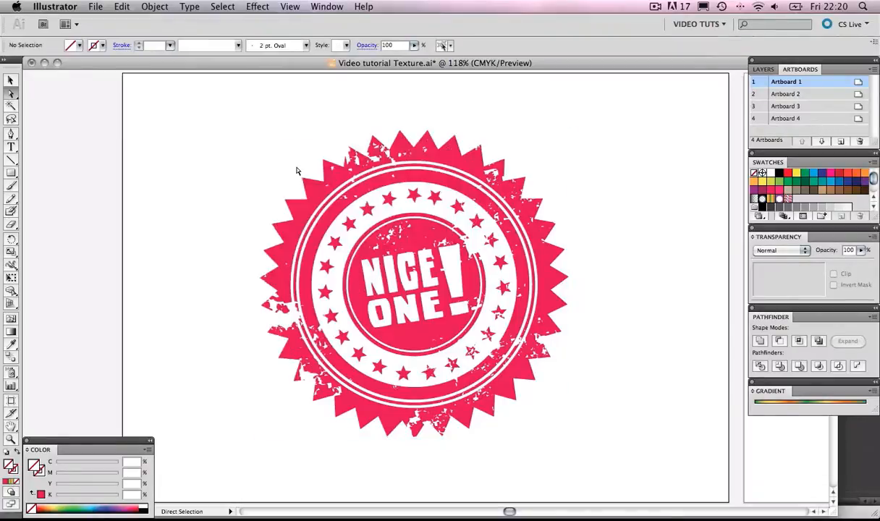
mouse_move(263, 119)
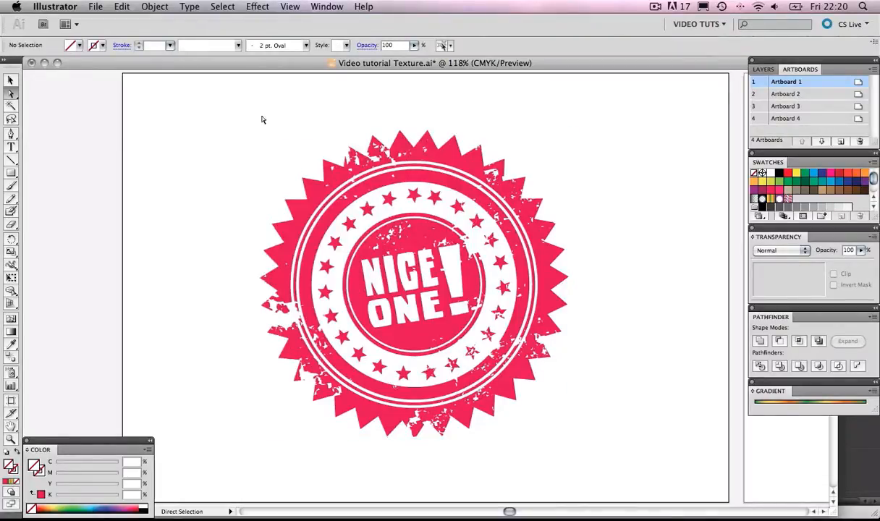
mouse_move(236, 119)
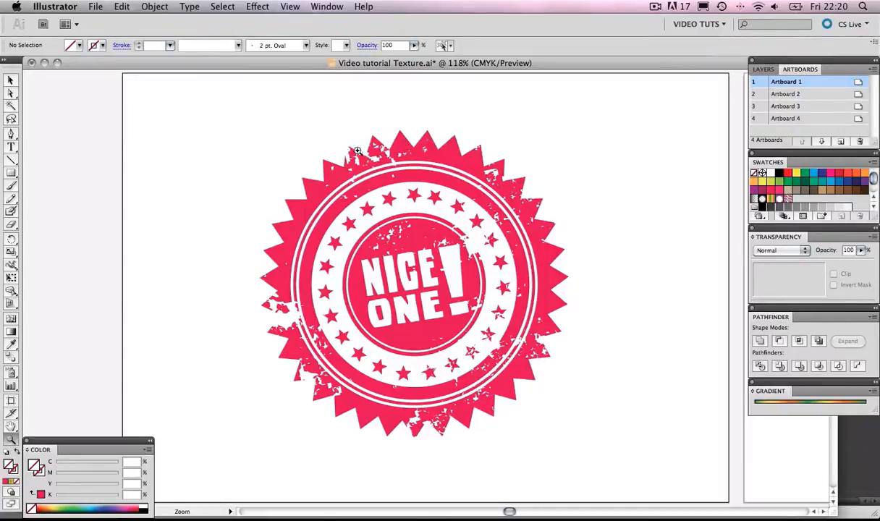
click(355, 150)
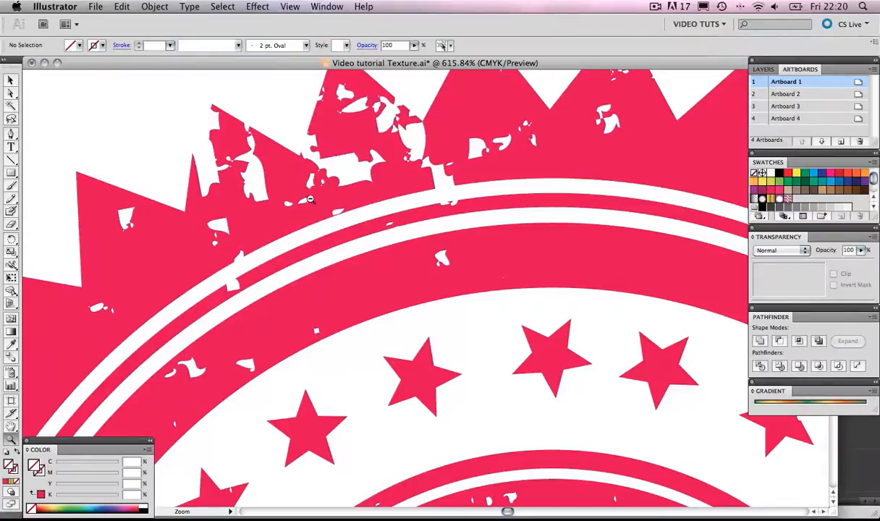
mouse_move(26, 101)
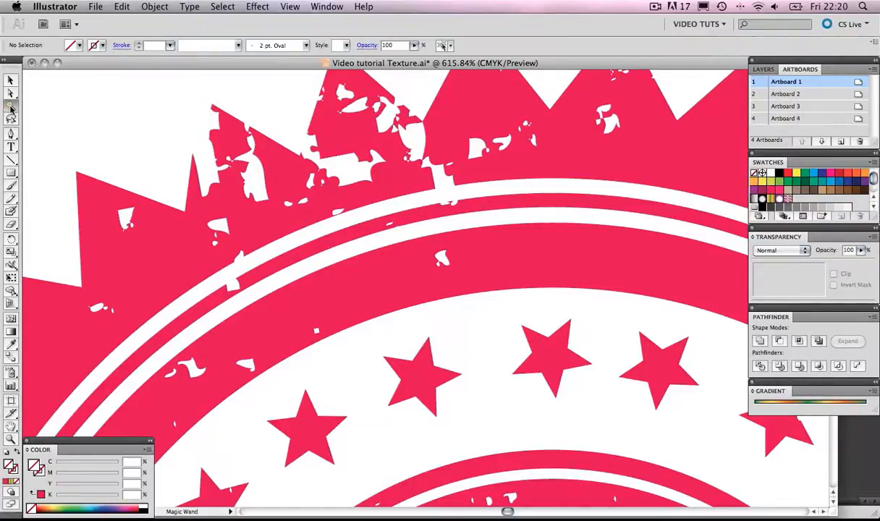
click(255, 182)
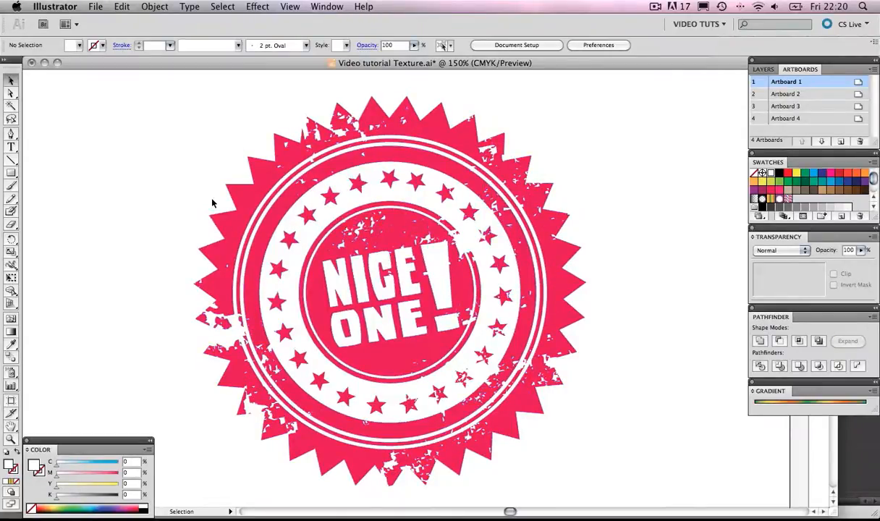
mouse_move(405, 235)
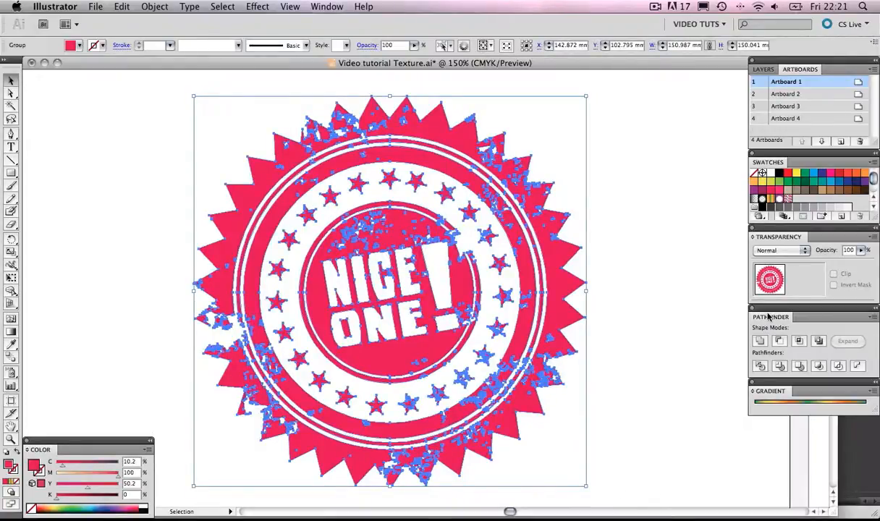
- Select the flattened badge group and expand it into a single compound shape
click(872, 317)
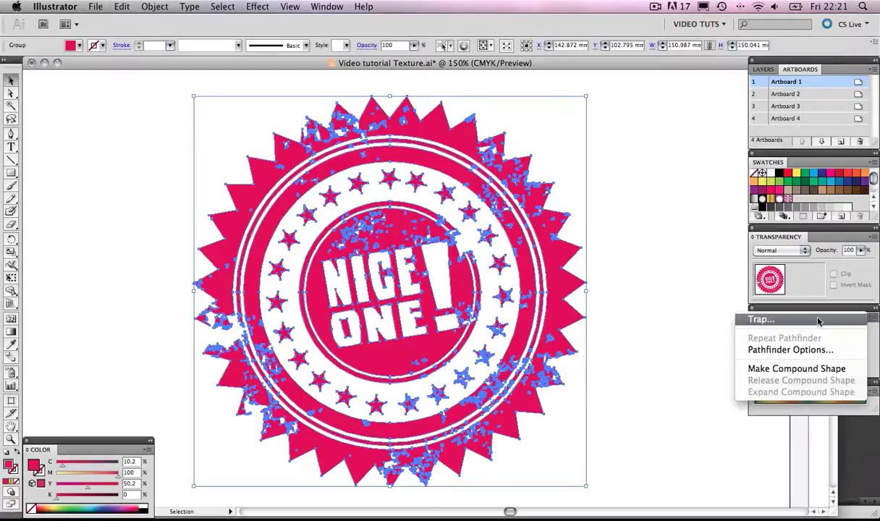
mouse_move(795, 369)
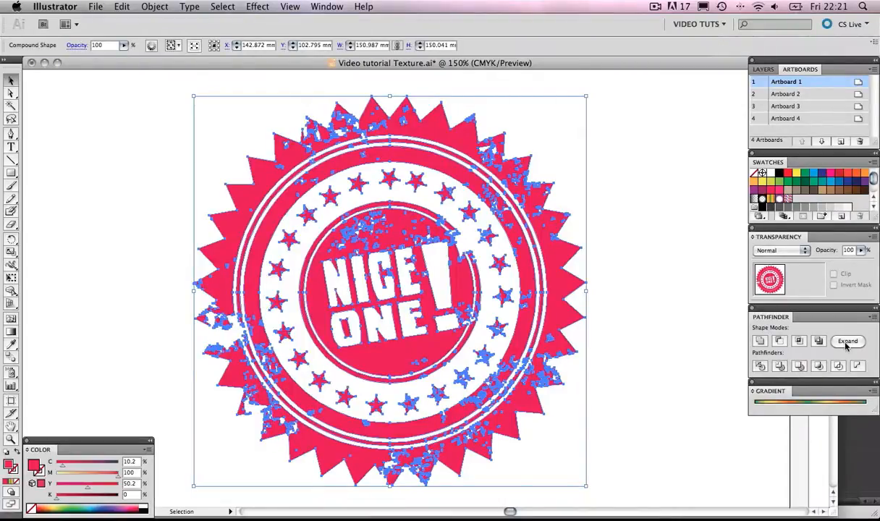
click(848, 341)
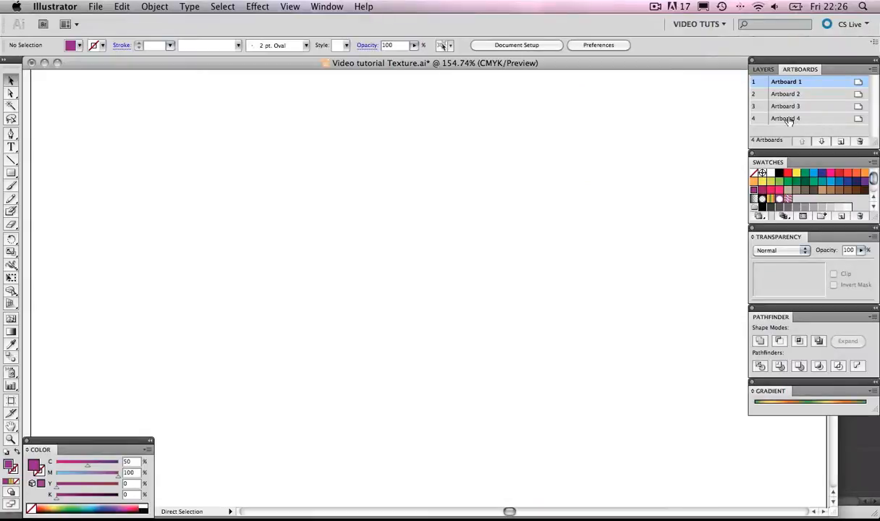
- Jump to Artboard 4 with its yellow background via the Artboards panel
double_click(784, 119)
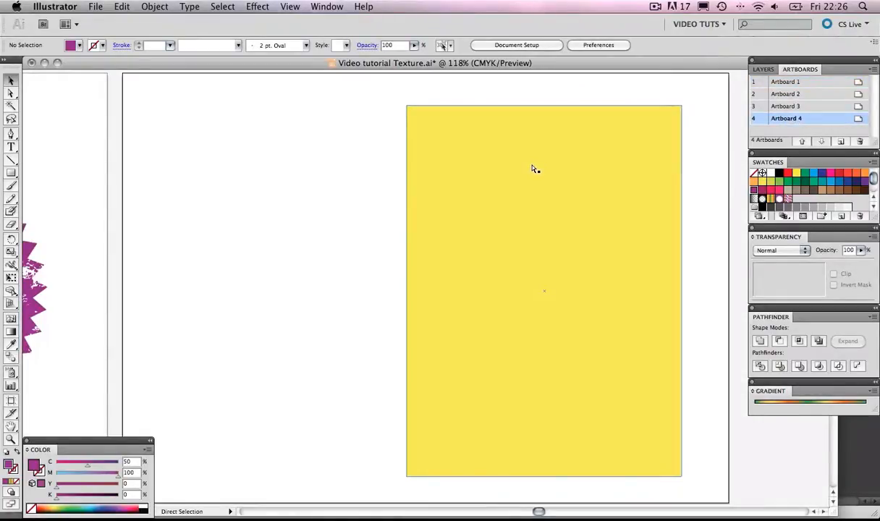